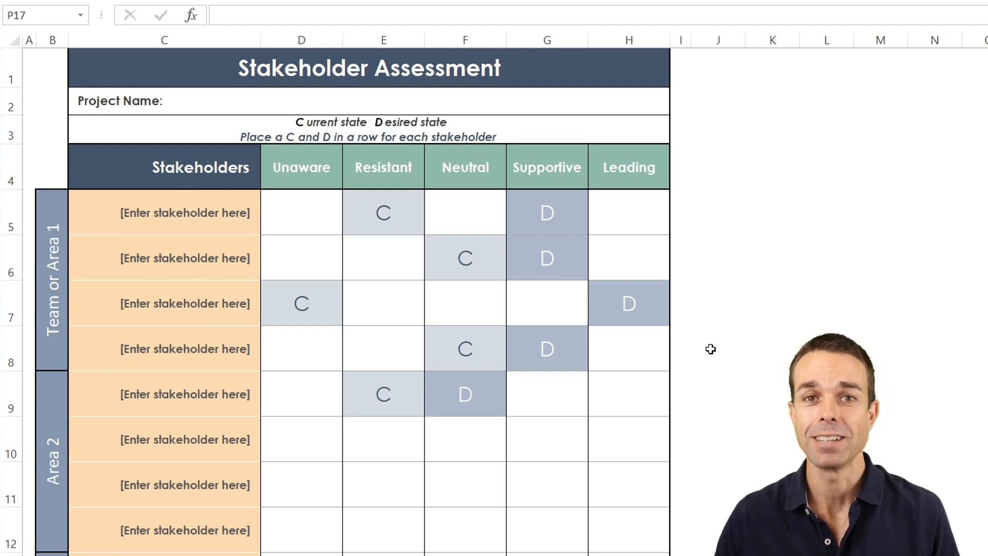
pyautogui.moveTo(688, 345)
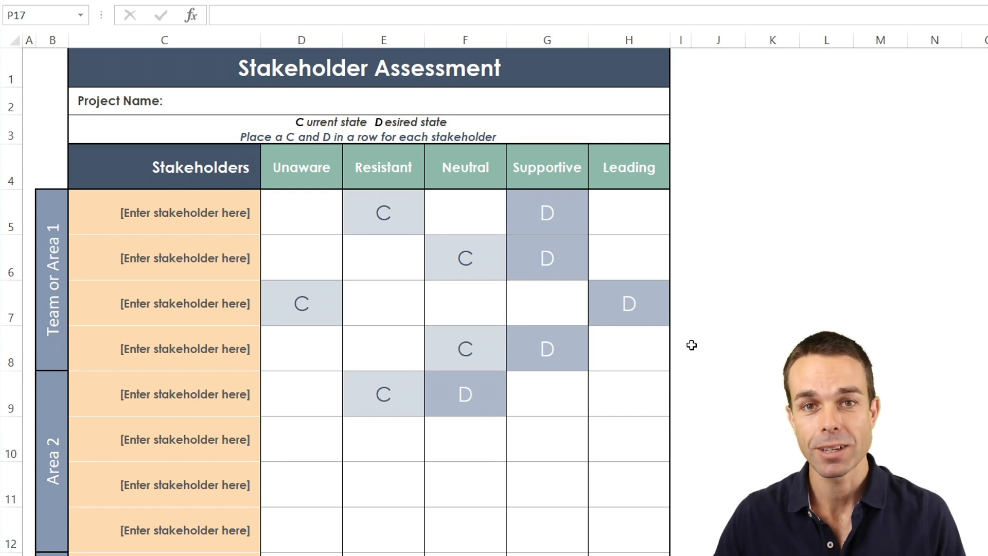
pyautogui.moveTo(657, 323)
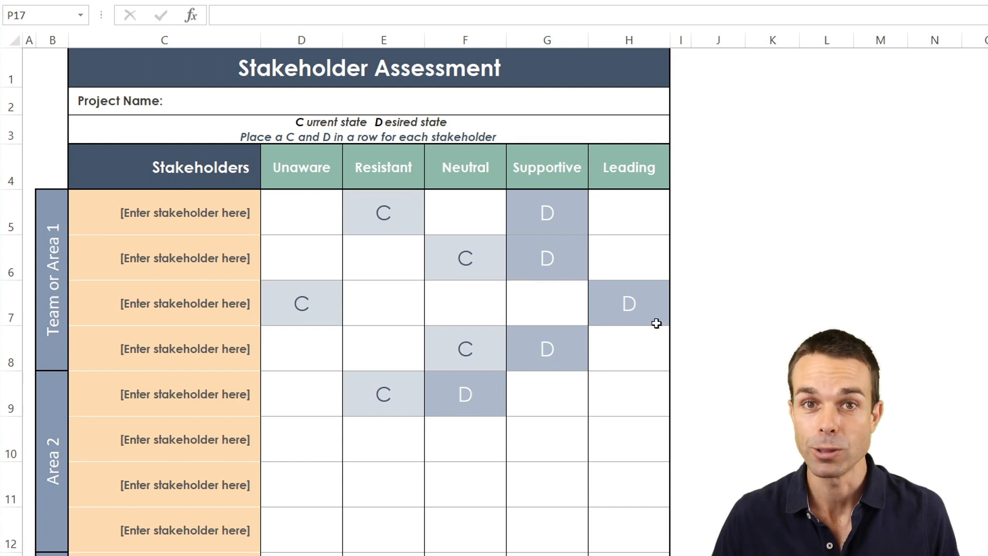
pyautogui.moveTo(424, 244)
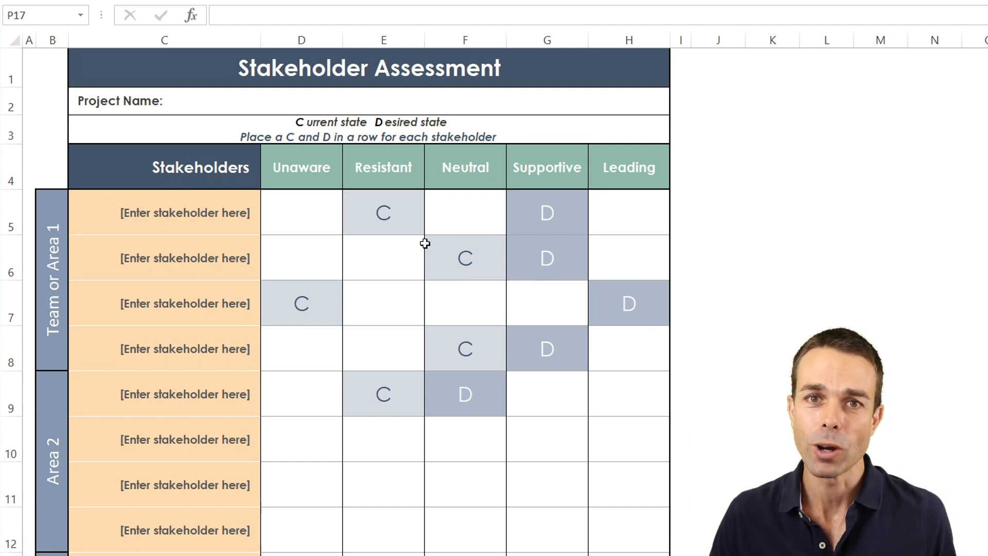
# - Enter the stakeholder names Billy, Michael and Anne down column C from C5
pyautogui.click(165, 213)
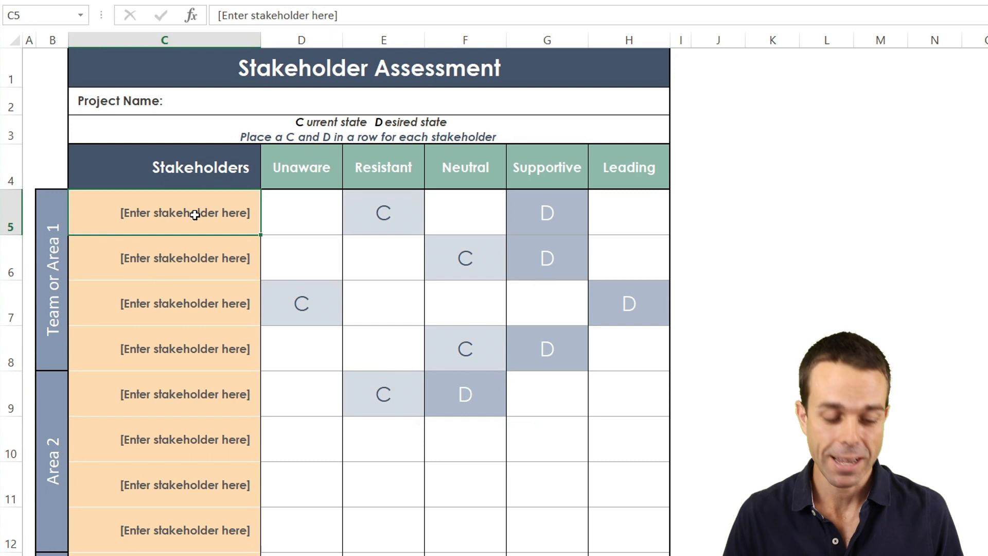
pyautogui.write('billy')
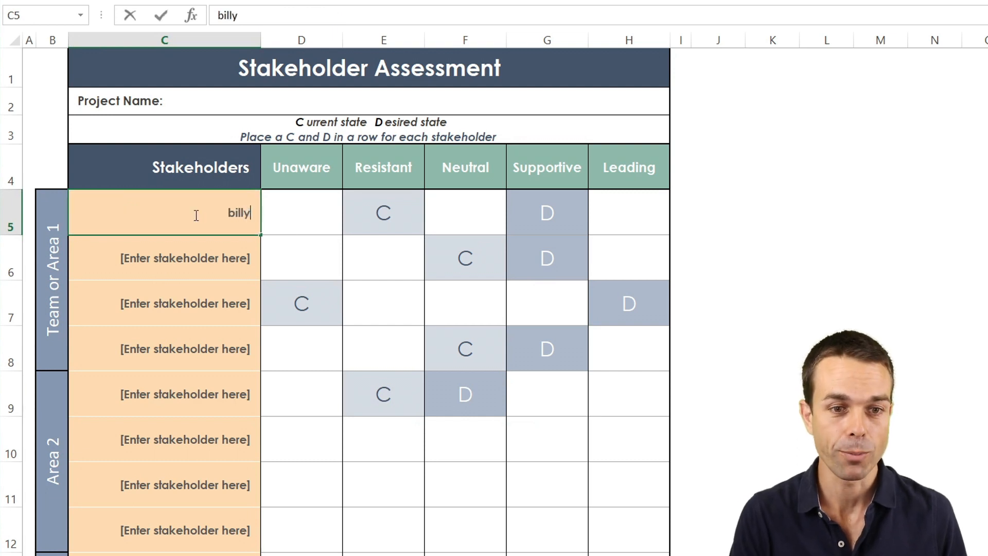
pyautogui.write('Anne')
pyautogui.click(165, 257)
pyautogui.write('Michael')
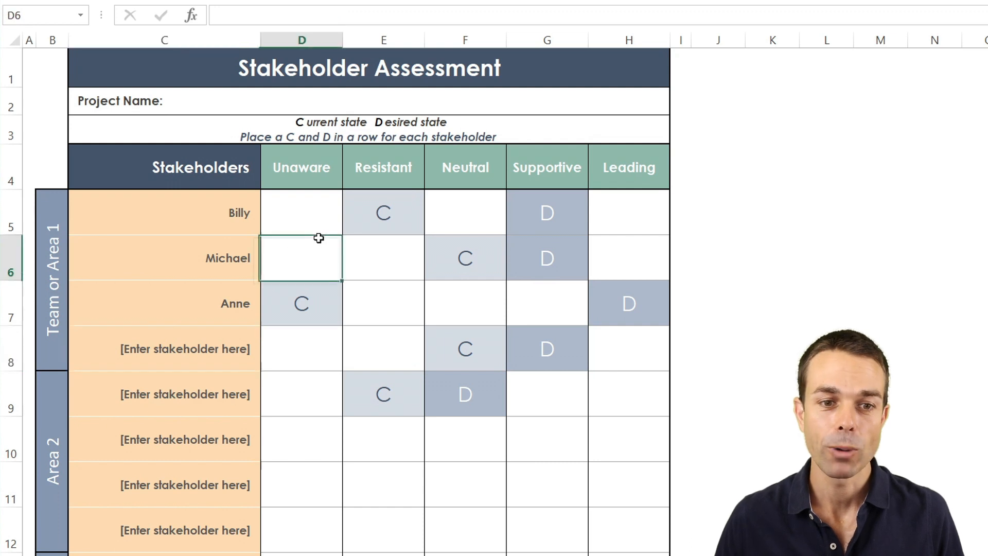
# - Highlight the Unaware, Neutral and Supportive matrix columns in turn to explain them
pyautogui.click(301, 167)
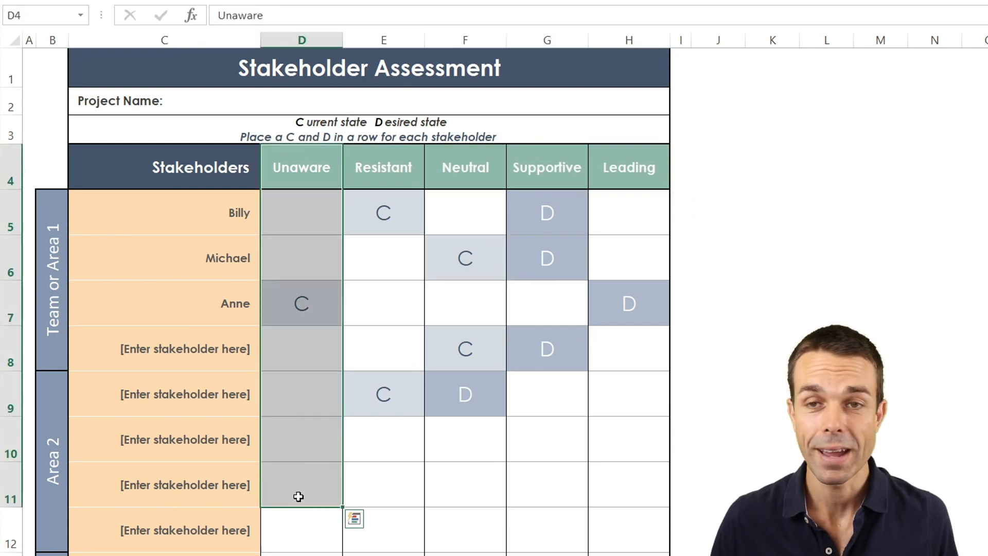
pyautogui.click(383, 167)
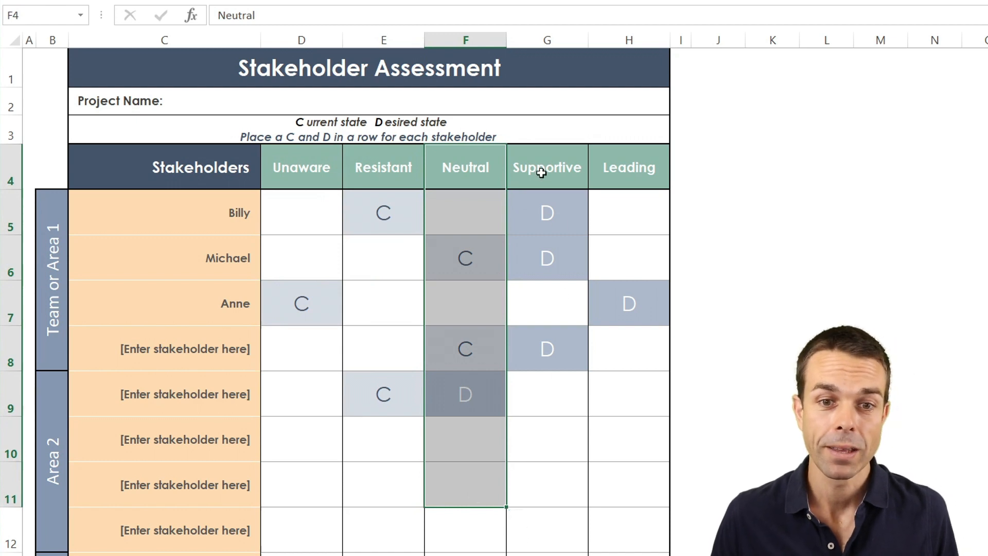
pyautogui.click(546, 167)
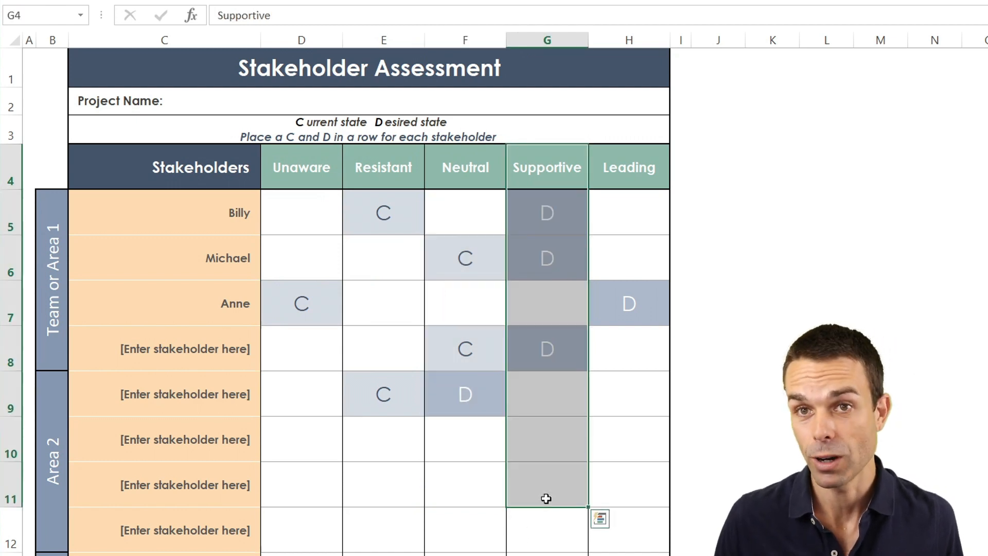
pyautogui.click(629, 167)
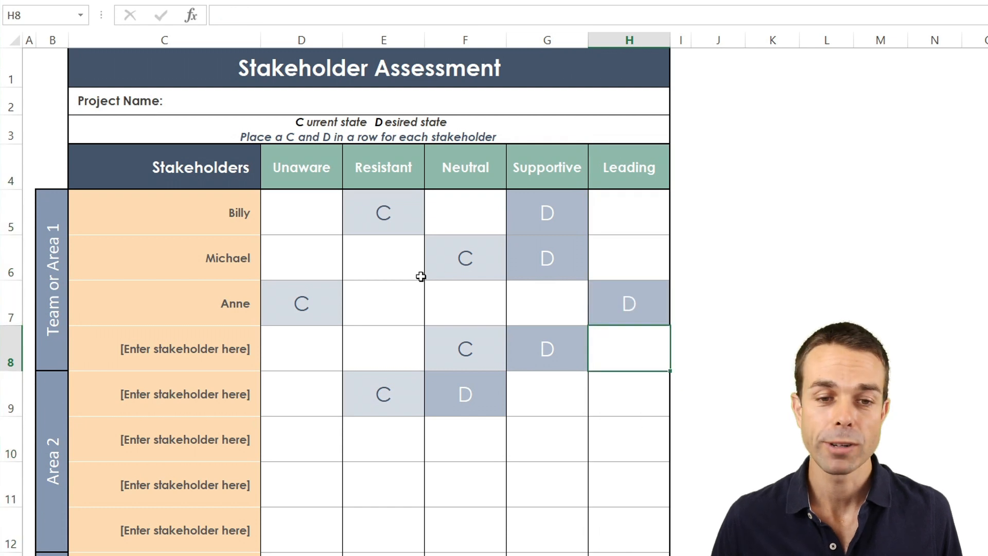
# - Point out Billy's and Anne's current and desired state cells, then move to a blank worksheet
pyautogui.click(383, 212)
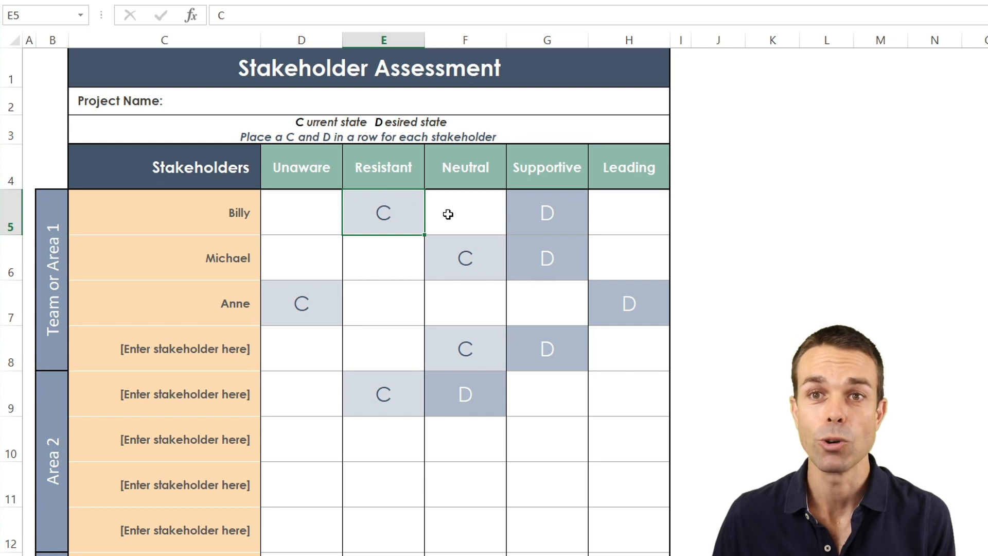
pyautogui.click(546, 213)
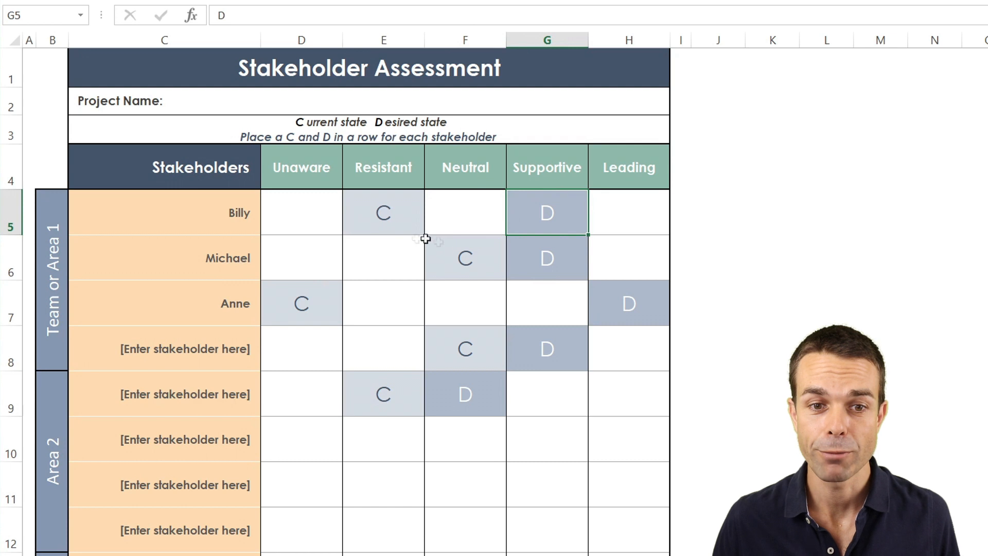
pyautogui.click(465, 258)
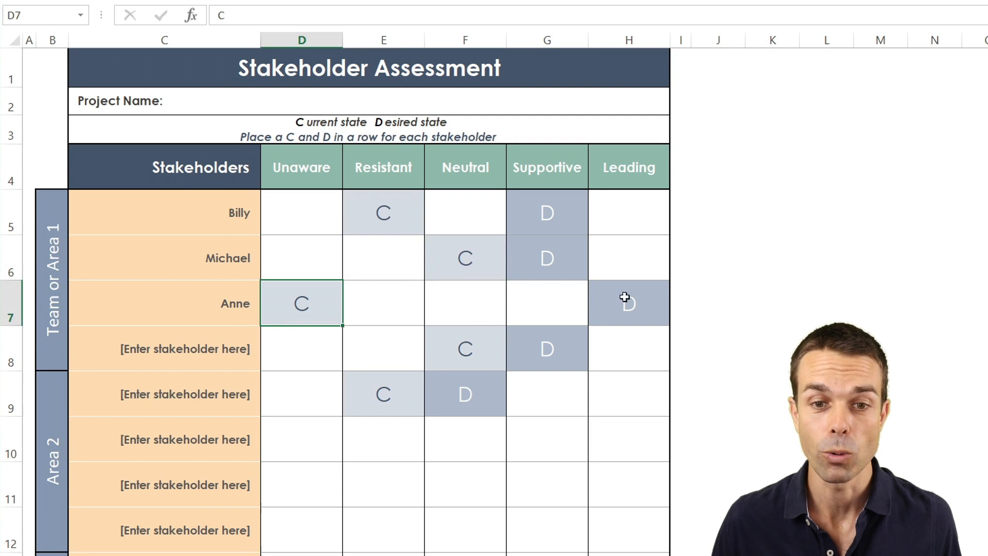
pyautogui.click(628, 303)
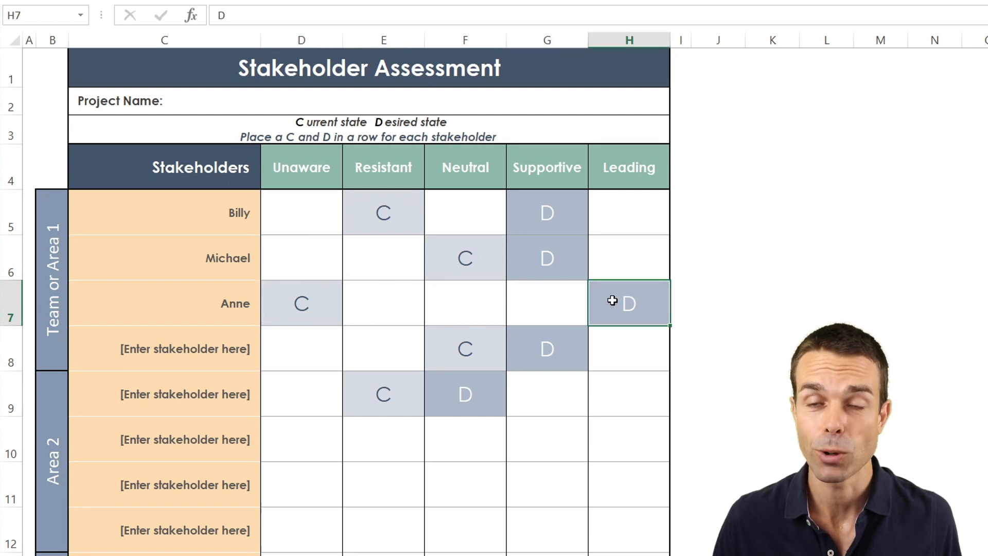
pyautogui.moveTo(475, 244)
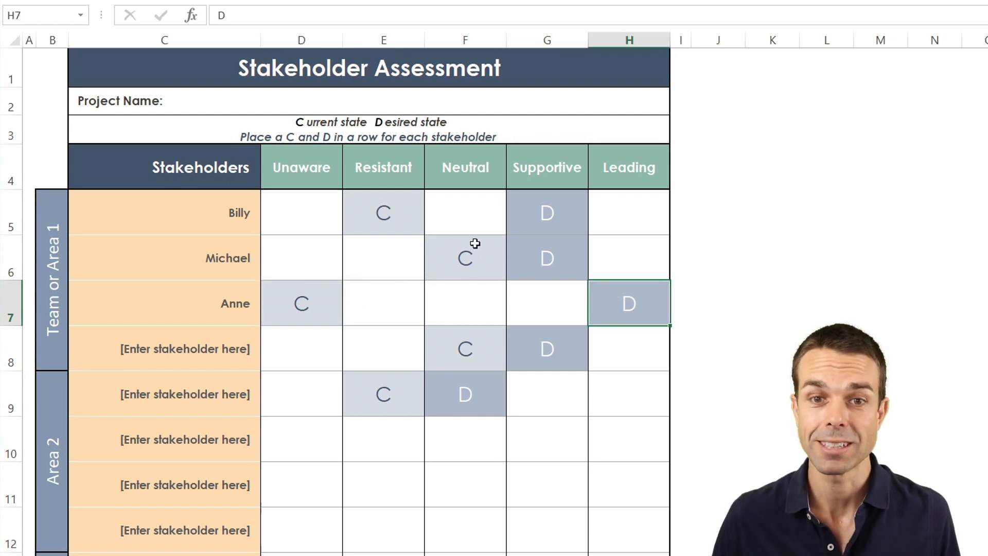
pyautogui.moveTo(326, 466)
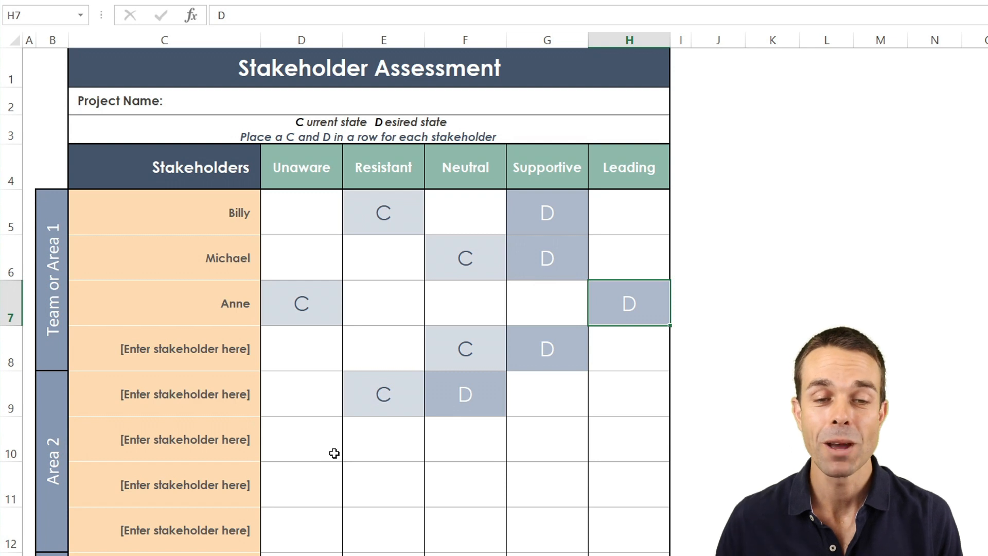
pyautogui.click(301, 394)
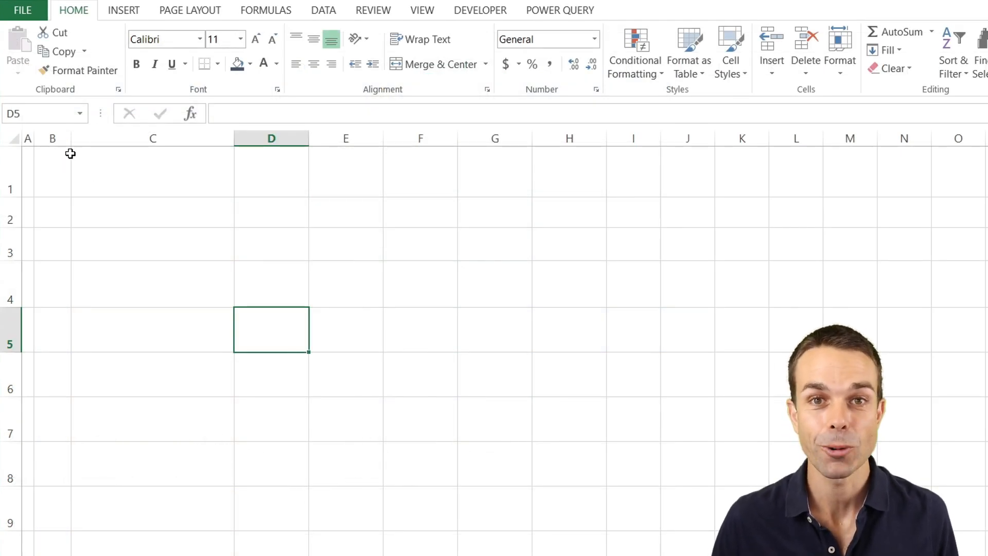
# - Build the merged row 1 title bar and type 'Project name' in C2
pyautogui.click(432, 63)
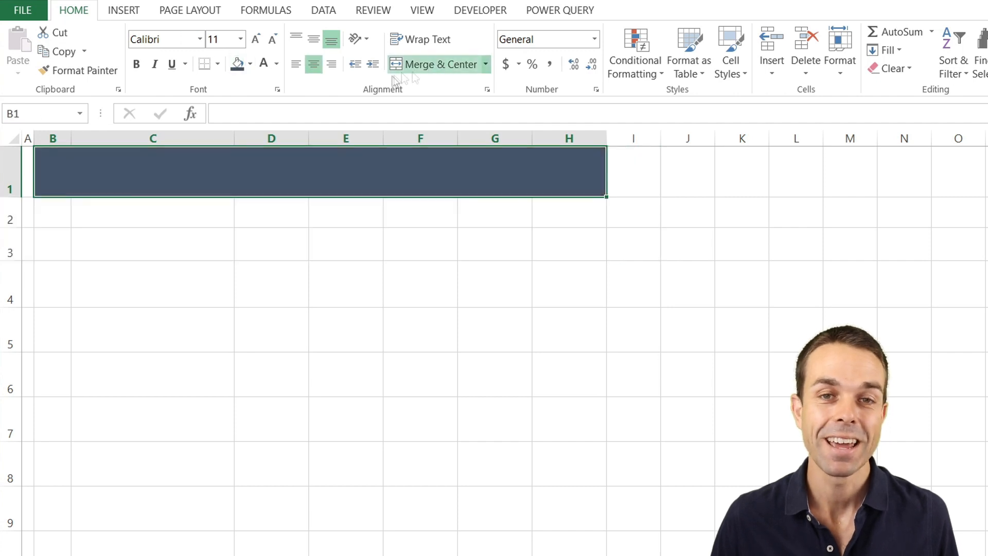
pyautogui.click(313, 39)
pyautogui.write('Stakeholder Assessment')
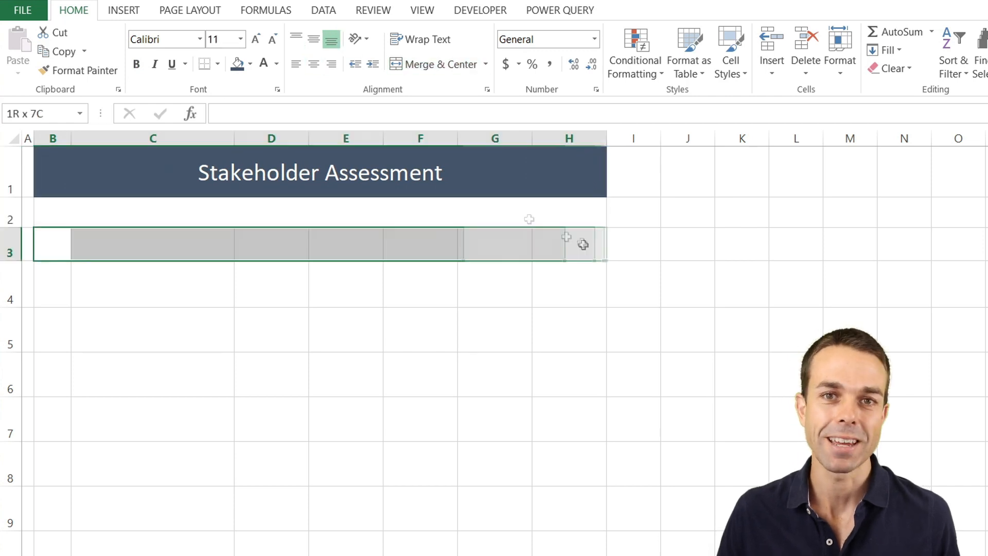
pyautogui.write('Project name:')
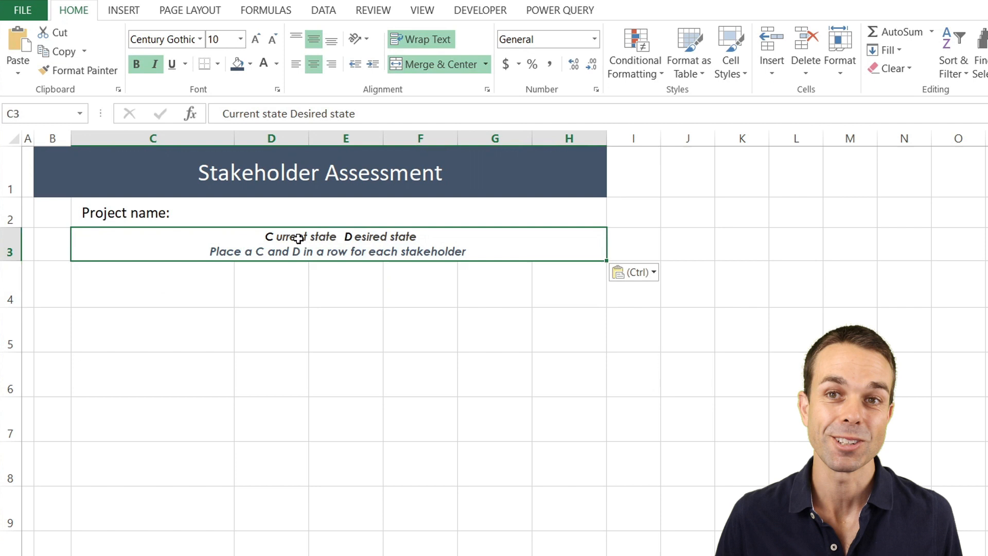
pyautogui.moveTo(288, 279)
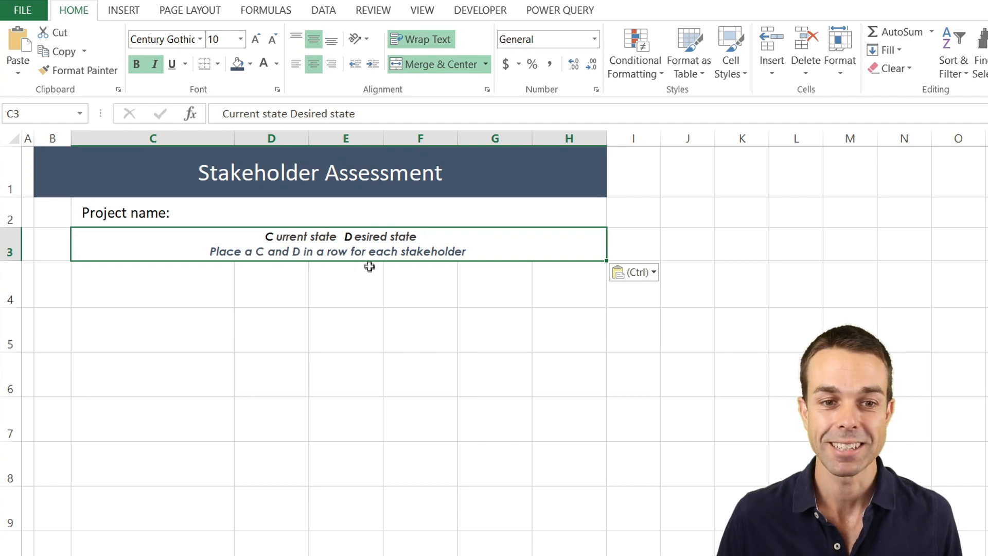
pyautogui.click(345, 284)
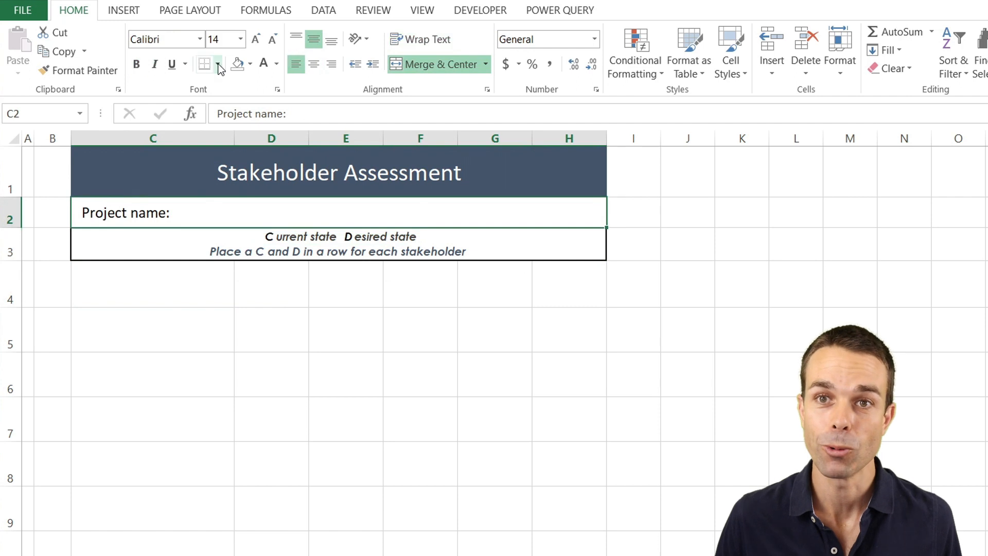
# - Apply Thick Box Borders to the Project name row and the instruction row
pyautogui.click(217, 64)
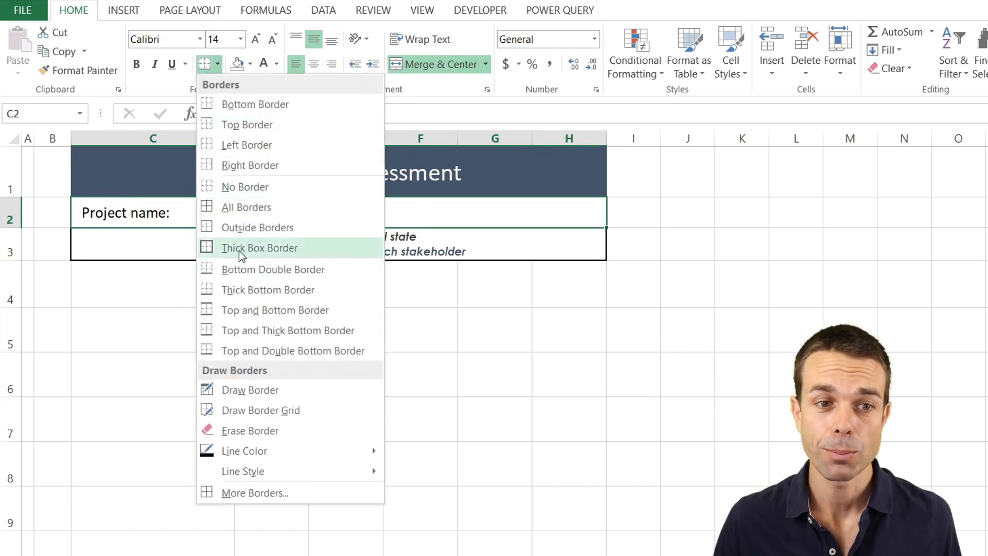
pyautogui.click(259, 247)
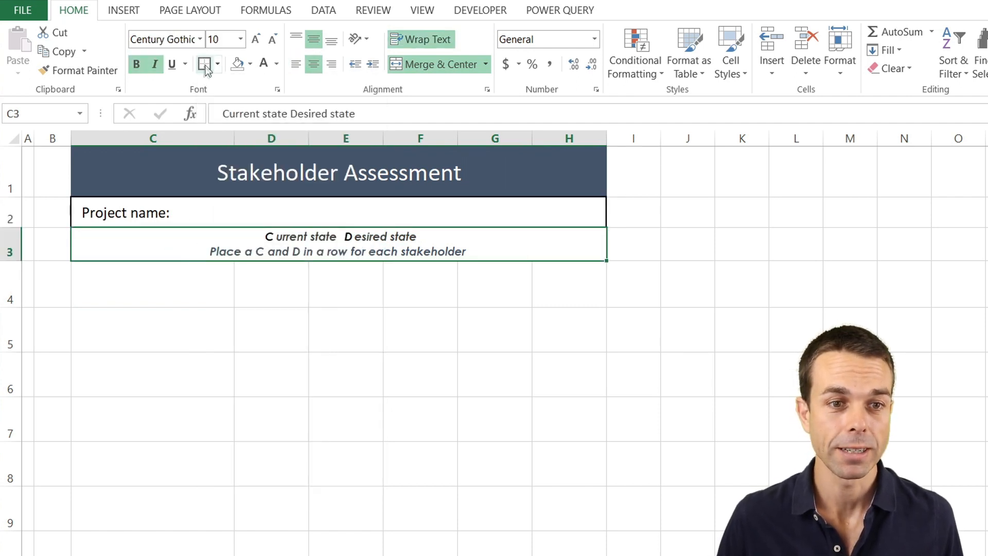
pyautogui.click(153, 283)
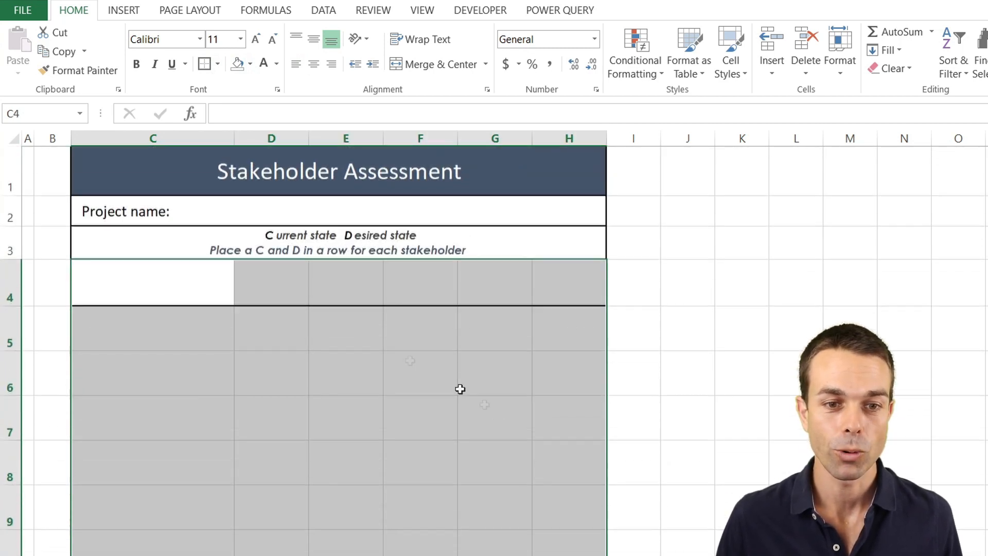
# - Add vertical divider lines between the grid columns through More Borders
pyautogui.click(204, 64)
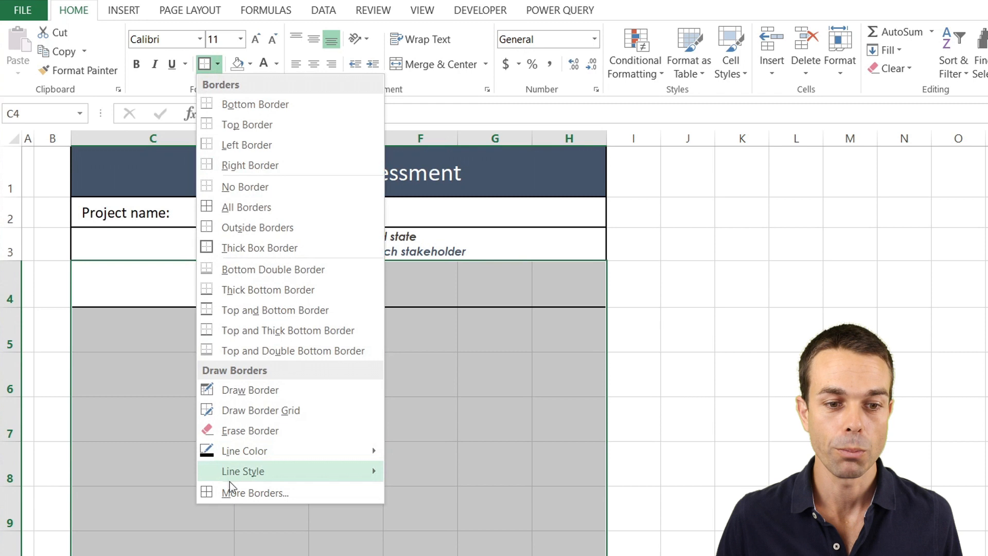
pyautogui.click(255, 493)
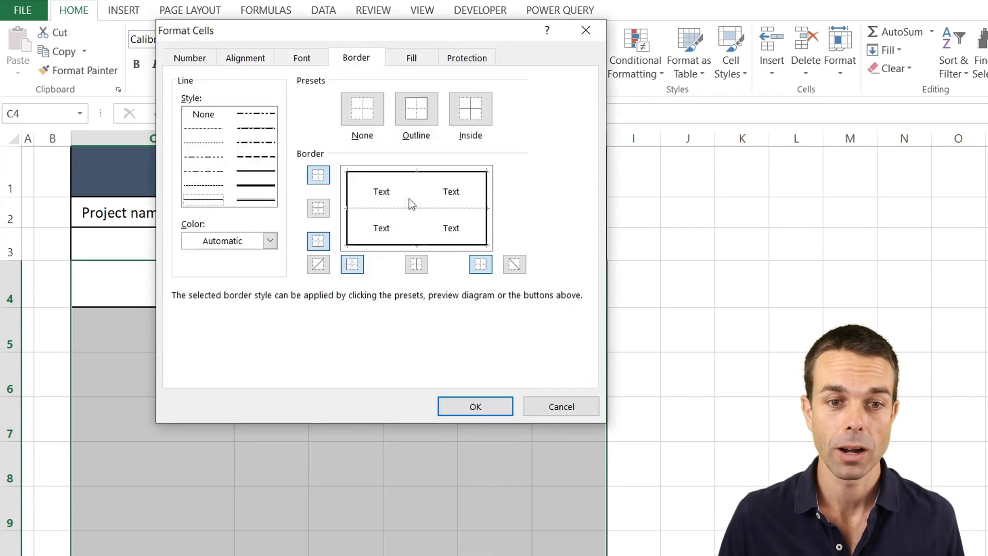
pyautogui.click(415, 264)
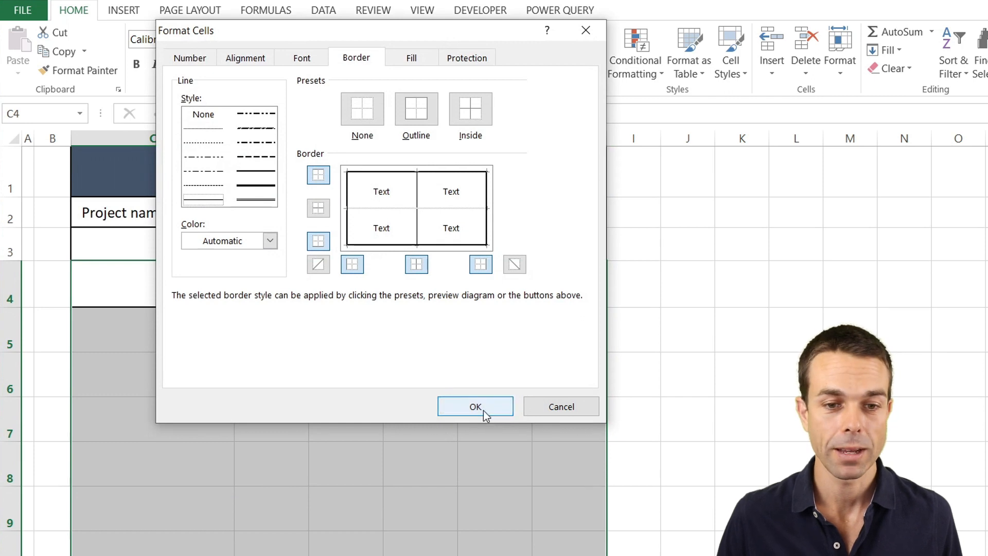
pyautogui.click(475, 406)
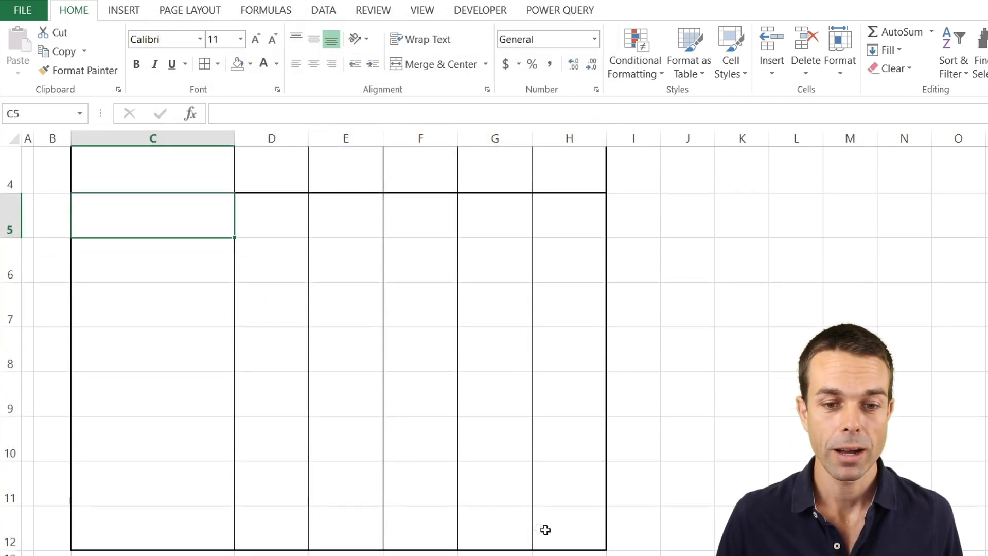
# - Add light grey inside horizontal borders between the stakeholder rows
pyautogui.click(204, 64)
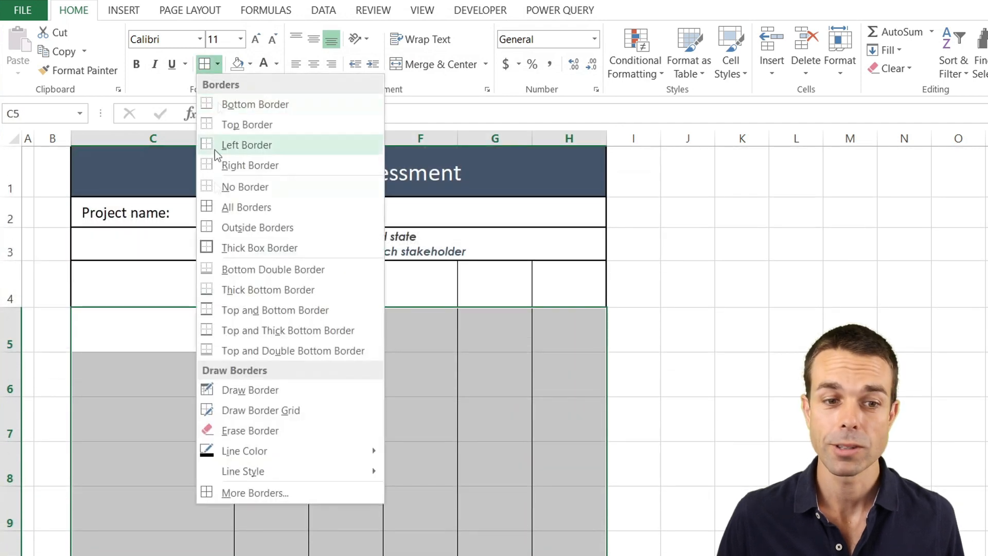
pyautogui.click(254, 492)
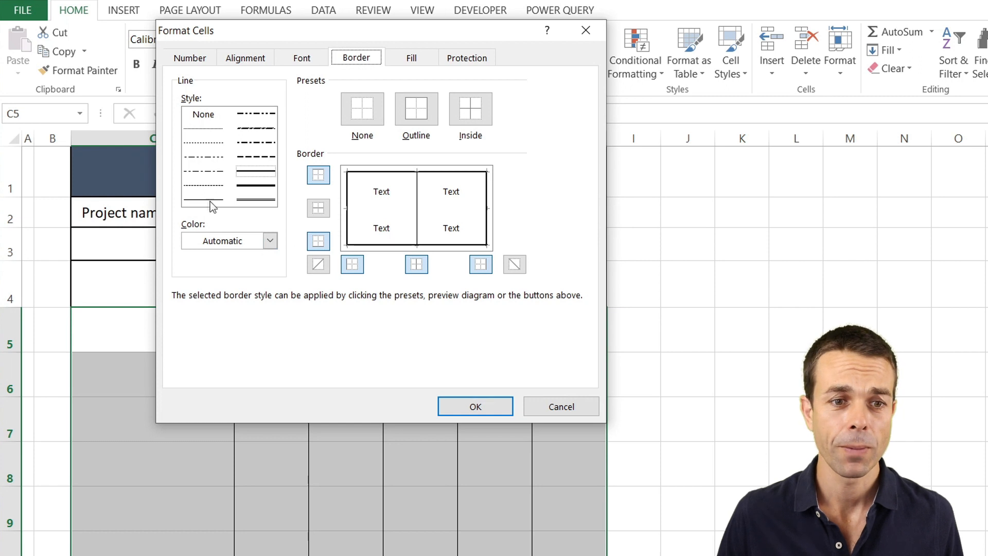
pyautogui.click(270, 241)
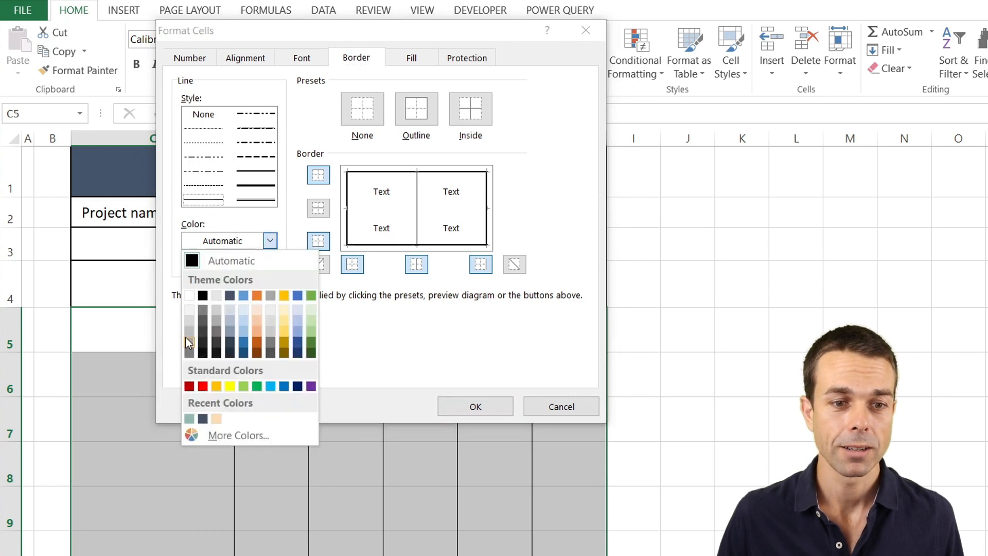
pyautogui.click(190, 328)
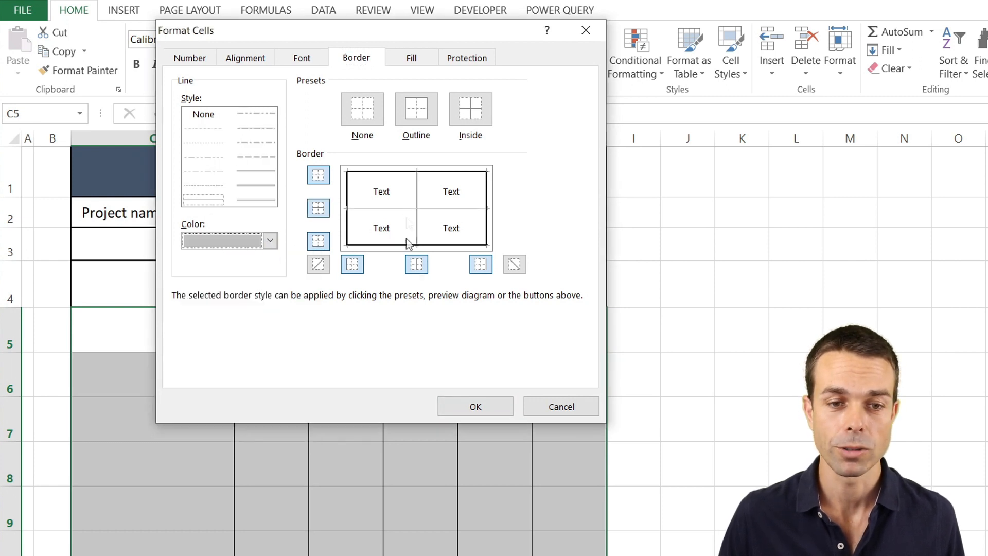
pyautogui.click(475, 406)
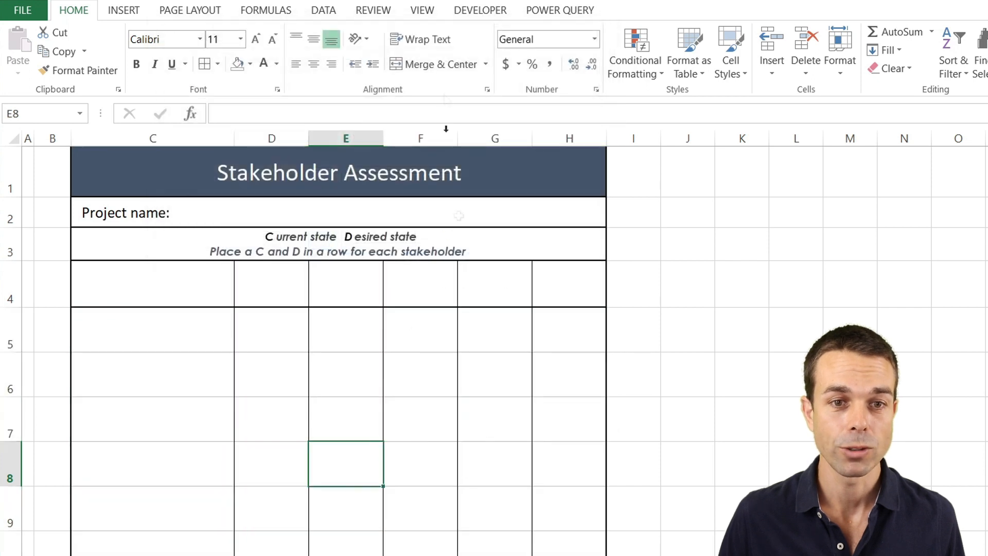
pyautogui.click(421, 9)
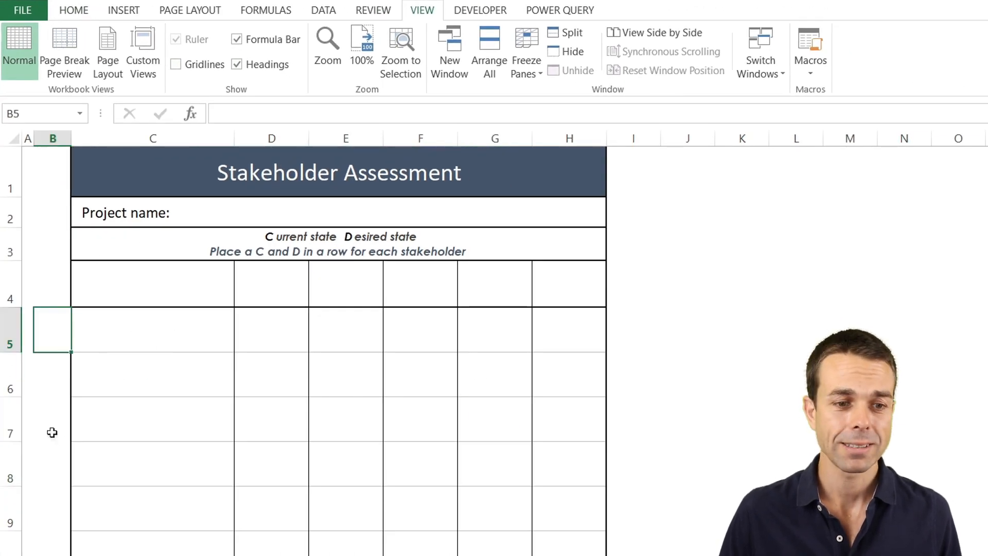
# - Apply an outside border around the team cells B5:B8
pyautogui.click(73, 10)
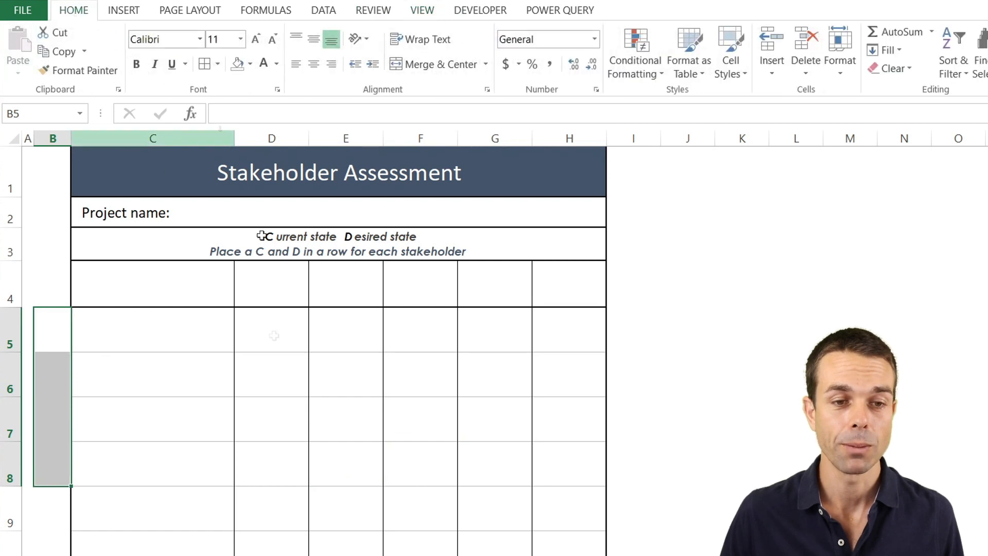
pyautogui.click(219, 64)
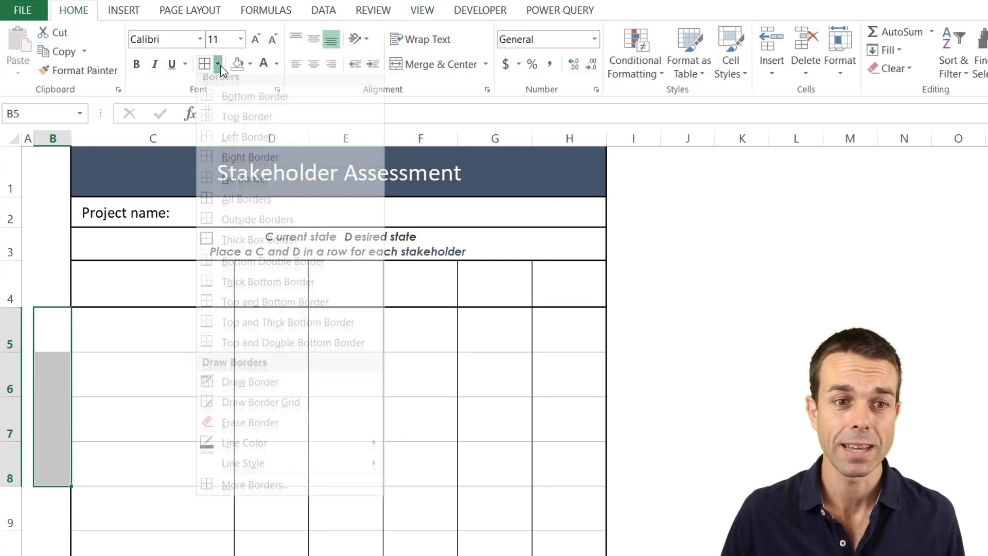
pyautogui.click(152, 374)
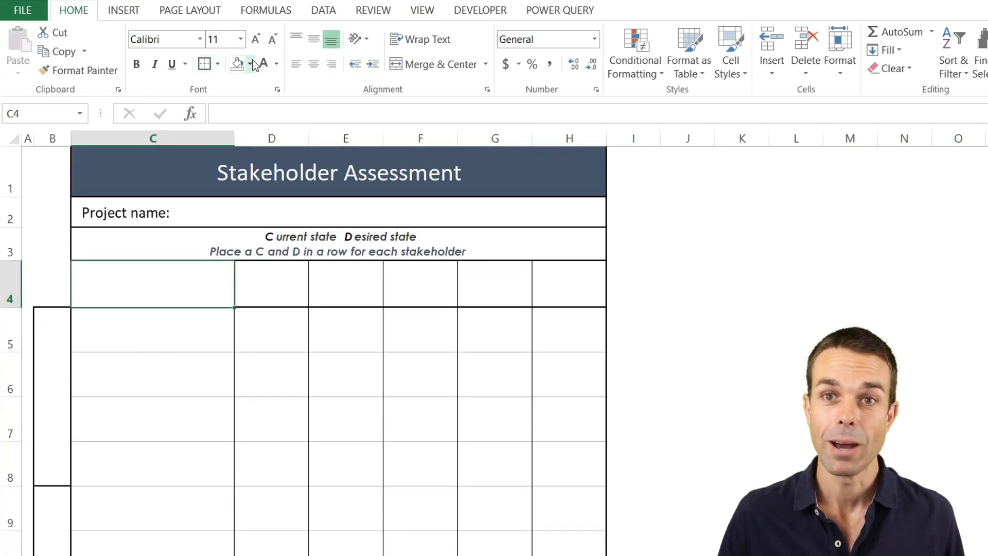
# - Fill the C4 heading dark blue and enter right-aligned grey names Billy, Michael, Anne
pyautogui.click(237, 63)
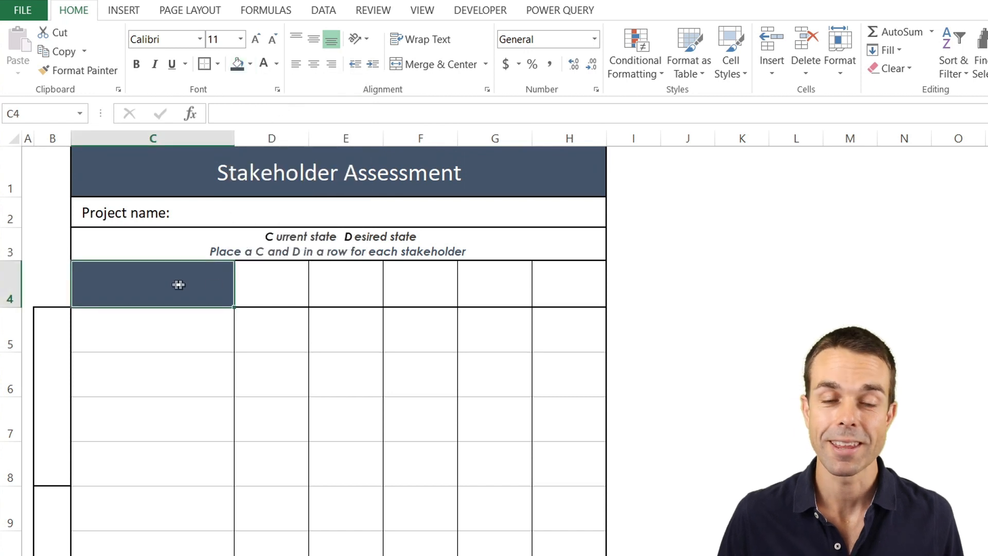
pyautogui.write('Stakeholder Assessment')
pyautogui.write('Stakeholders')
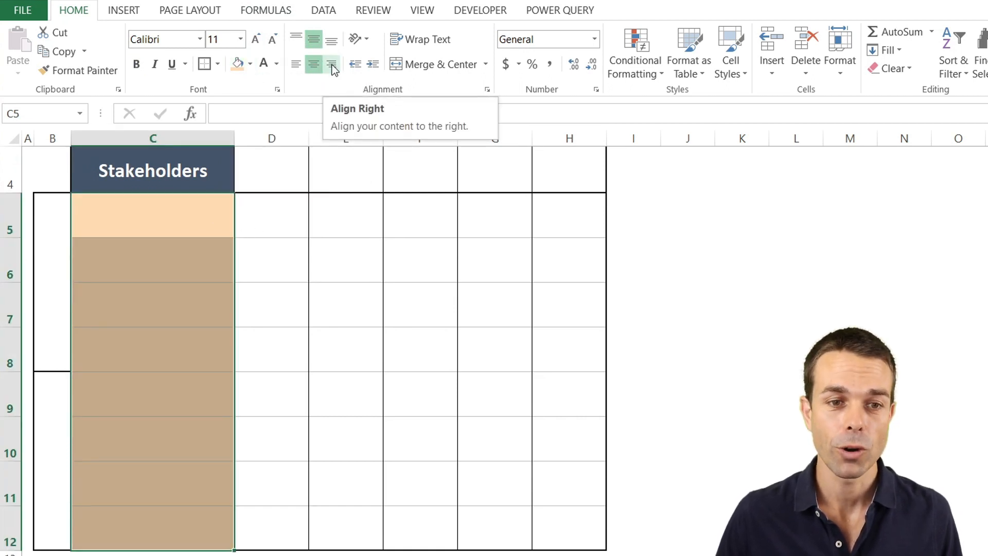
pyautogui.click(331, 64)
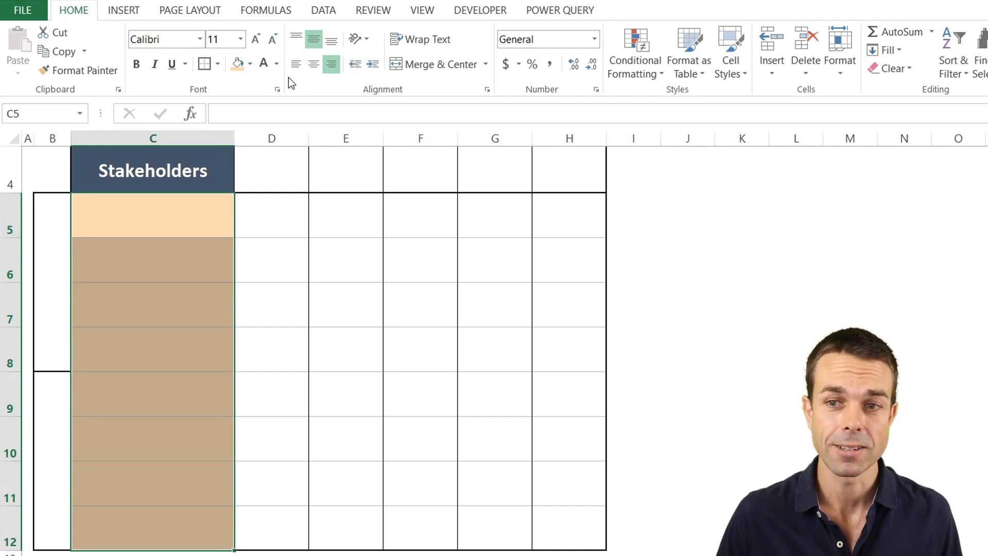
pyautogui.click(277, 64)
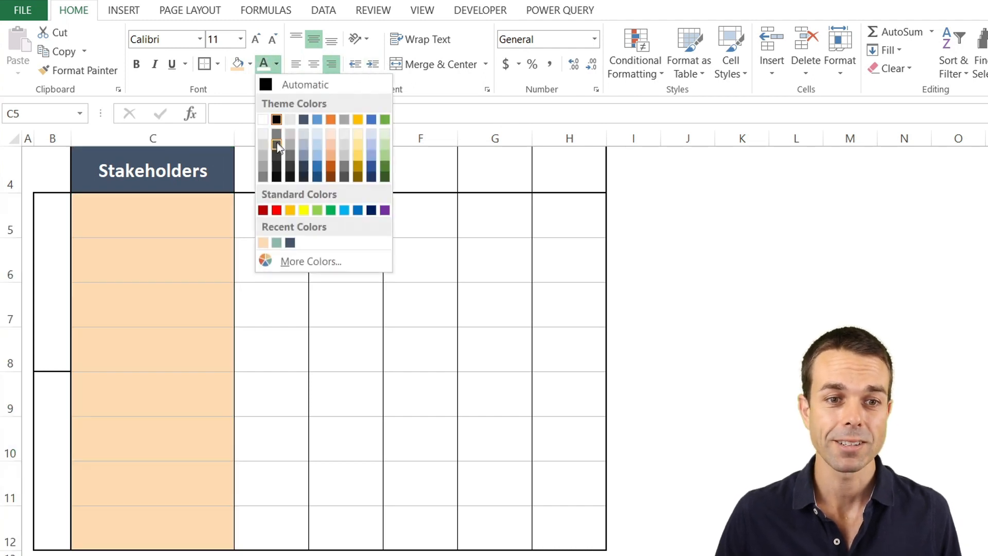
pyautogui.click(276, 144)
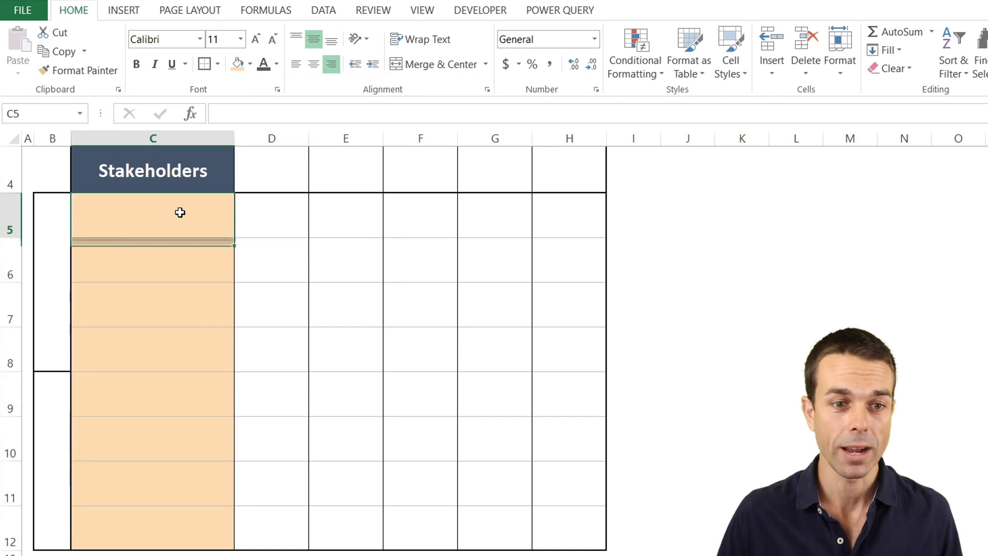
pyautogui.write('Billy')
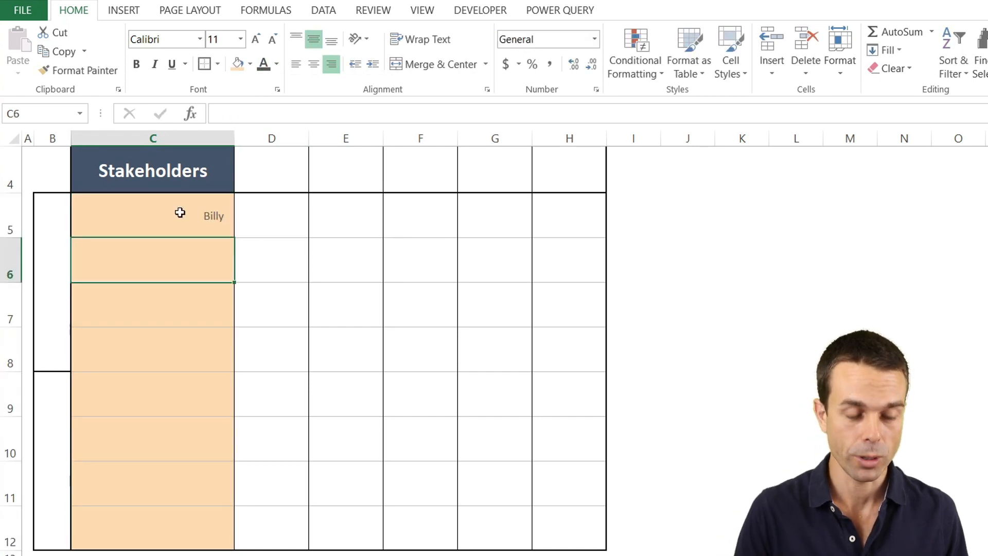
pyautogui.write('Anne')
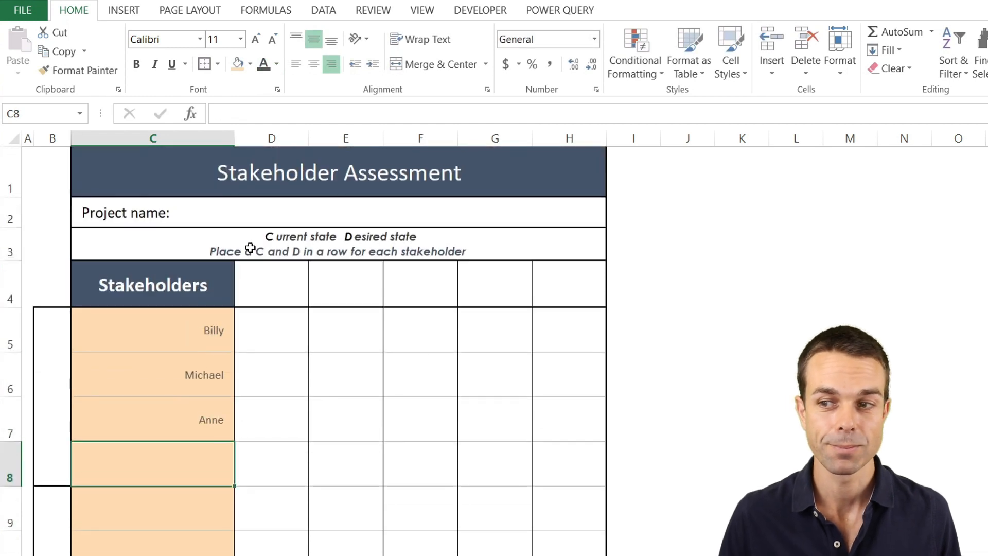
# - Enter Unaware, Resistant, Neutral, Supporting, Leading in D4:H4, centred with a teal style
pyautogui.moveTo(271, 283); pyautogui.dragTo(567, 282)
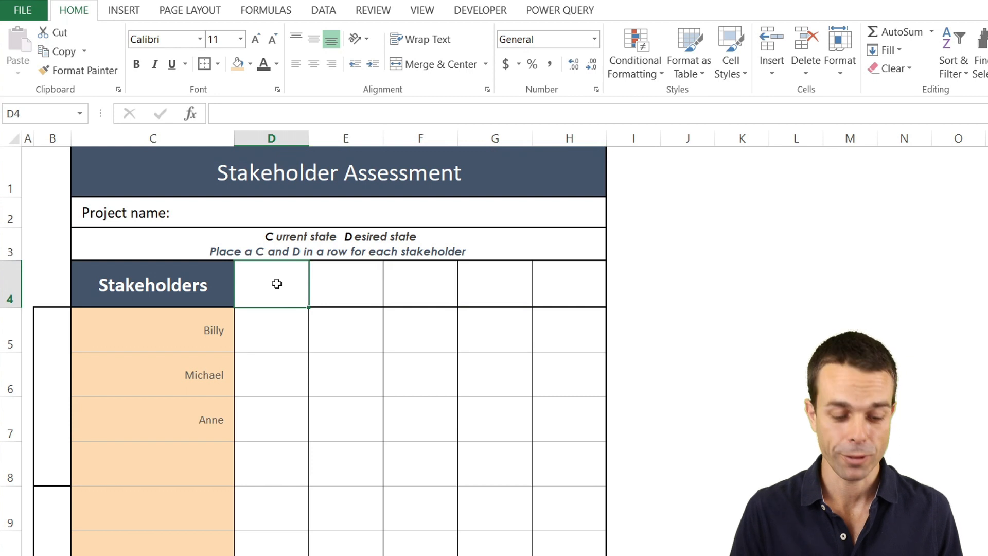
pyautogui.write('Unaware')
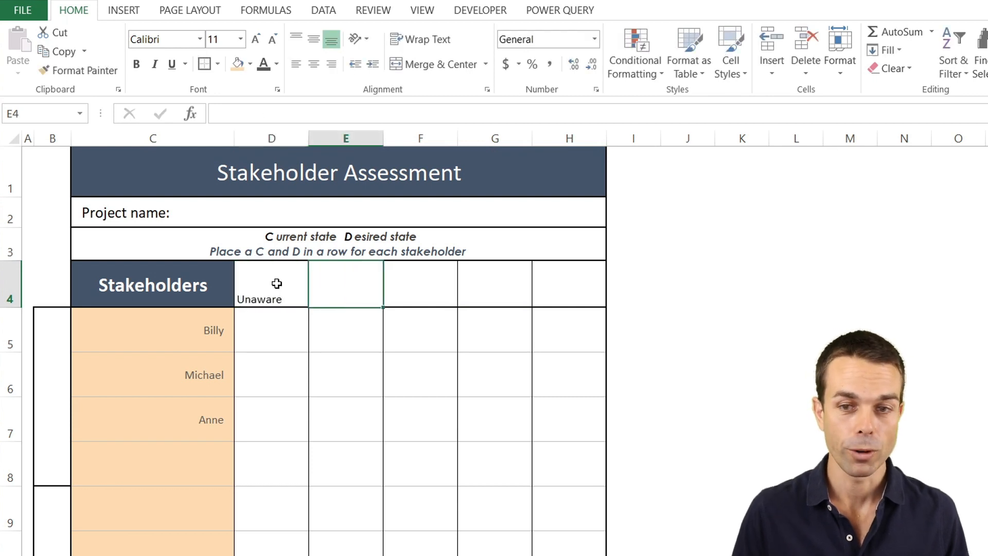
pyautogui.write('Resistan')
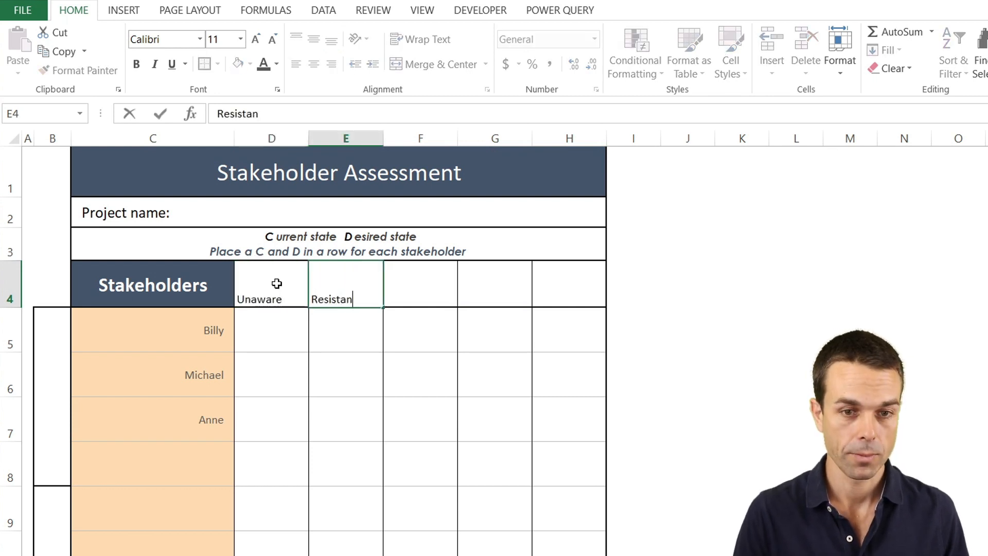
pyautogui.write('Neutral')
pyautogui.click(495, 284)
pyautogui.write('S')
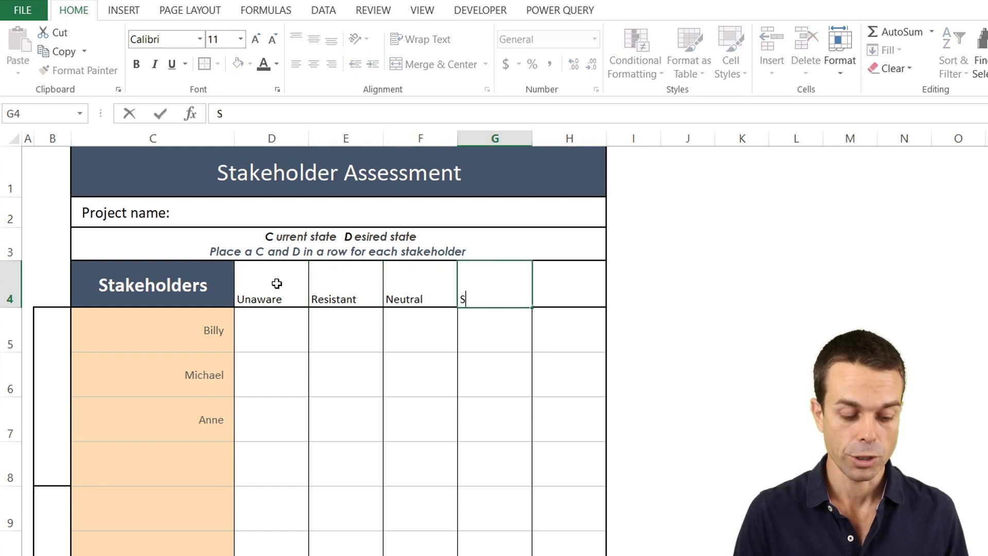
pyautogui.write('Leading')
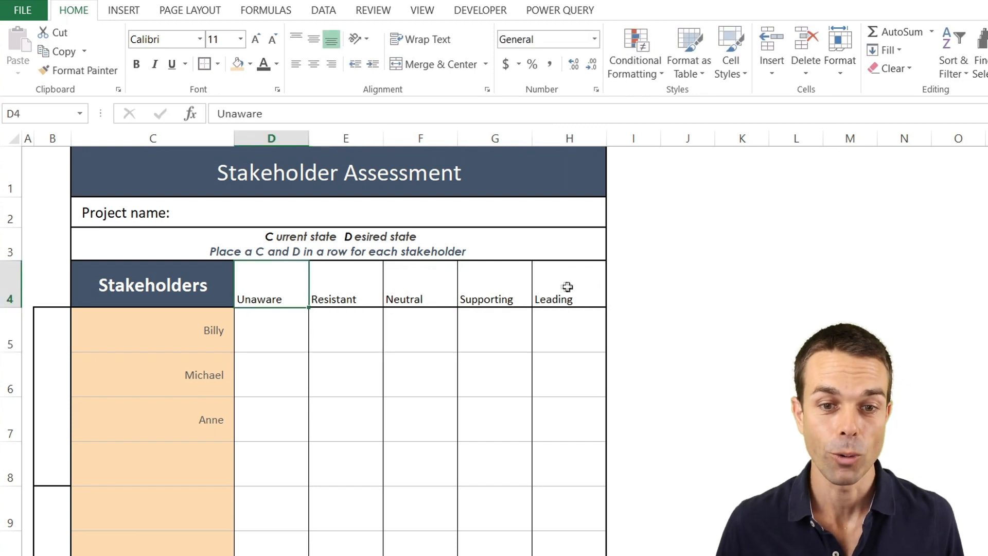
pyautogui.click(313, 64)
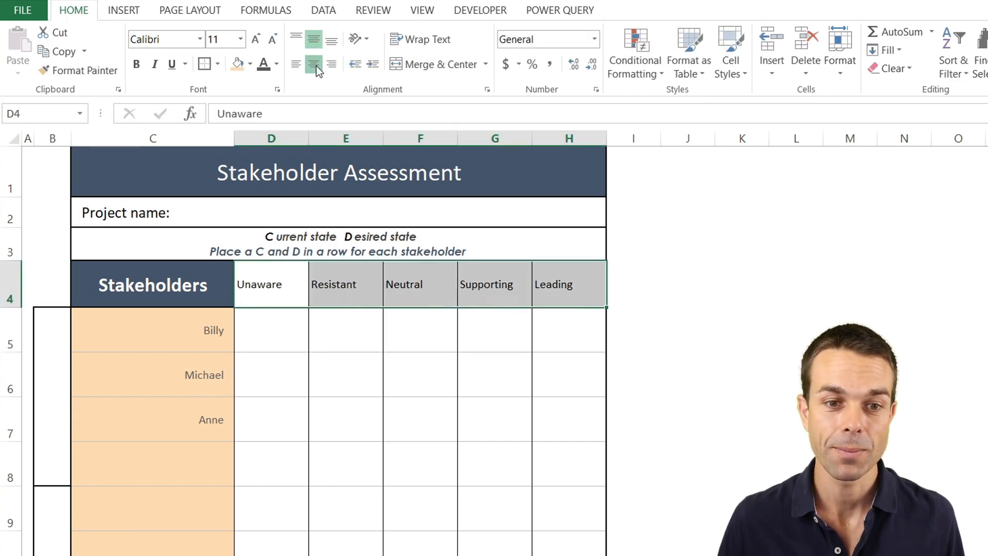
pyautogui.click(250, 64)
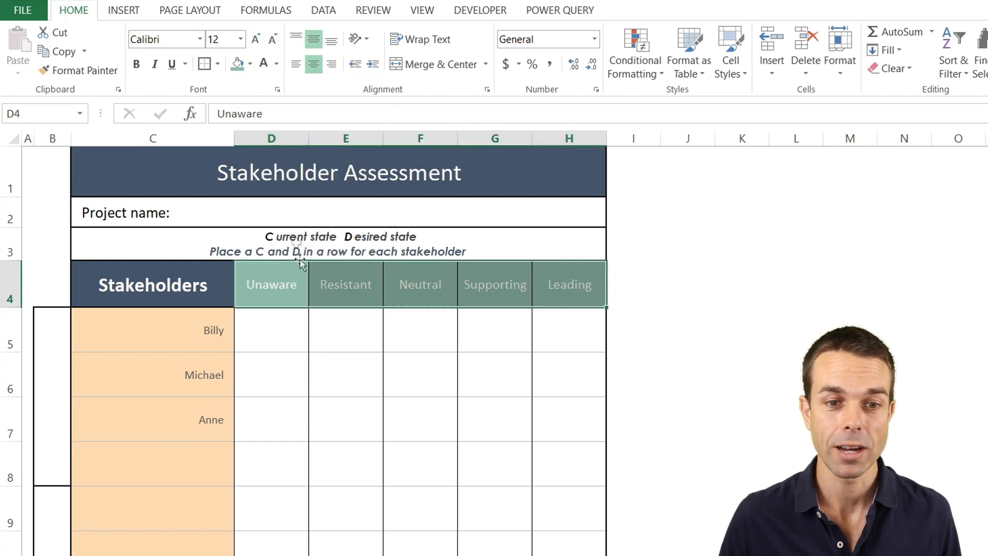
pyautogui.click(271, 329)
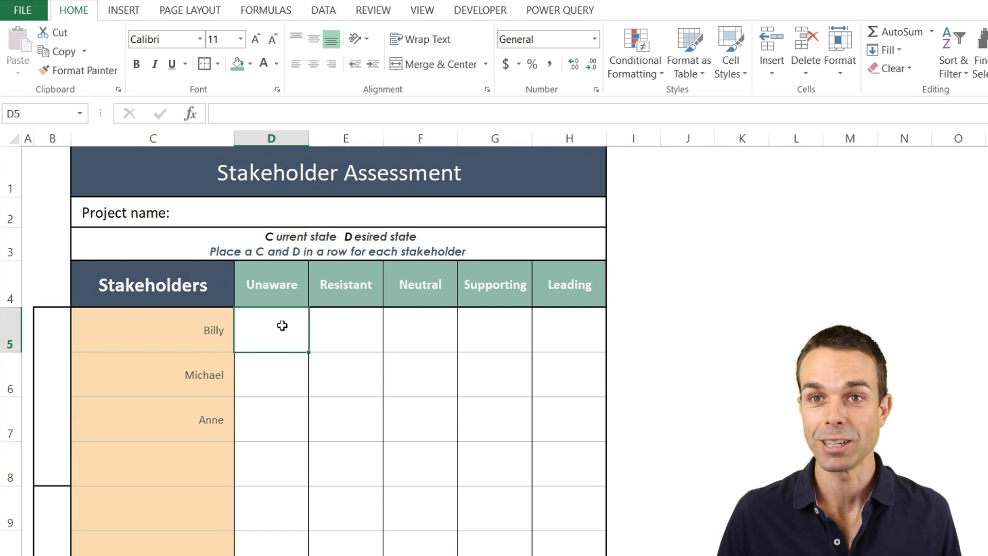
pyautogui.click(53, 331)
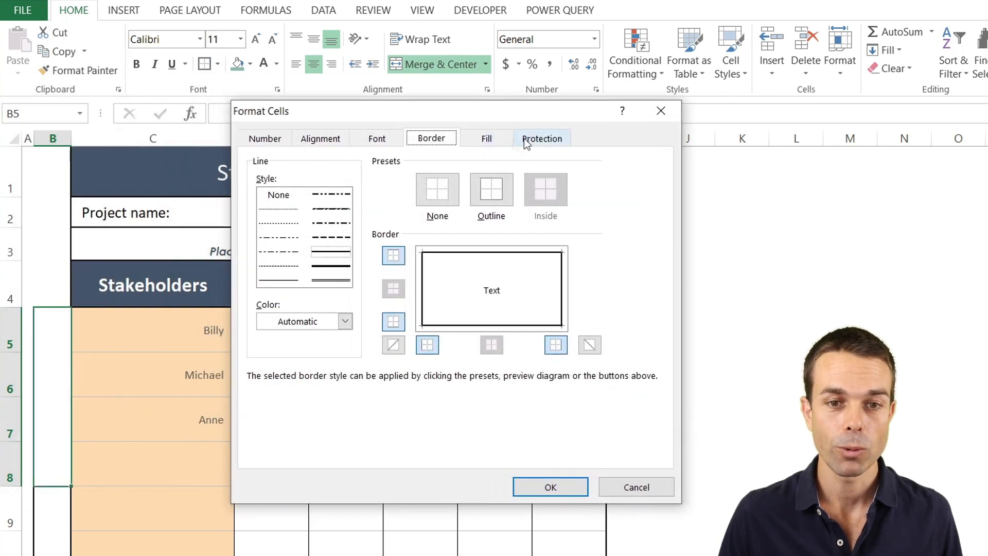
pyautogui.click(320, 138)
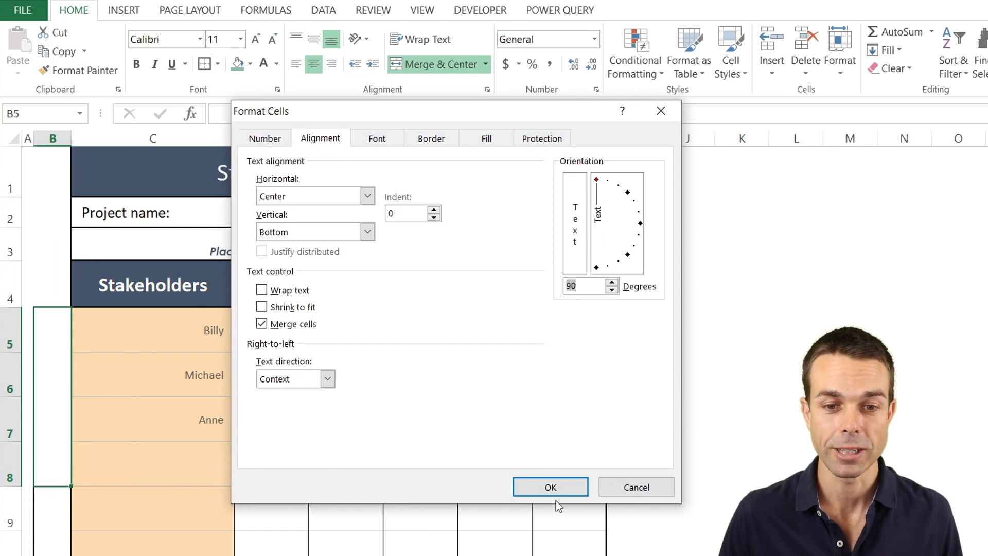
pyautogui.click(549, 486)
pyautogui.write('Team 1')
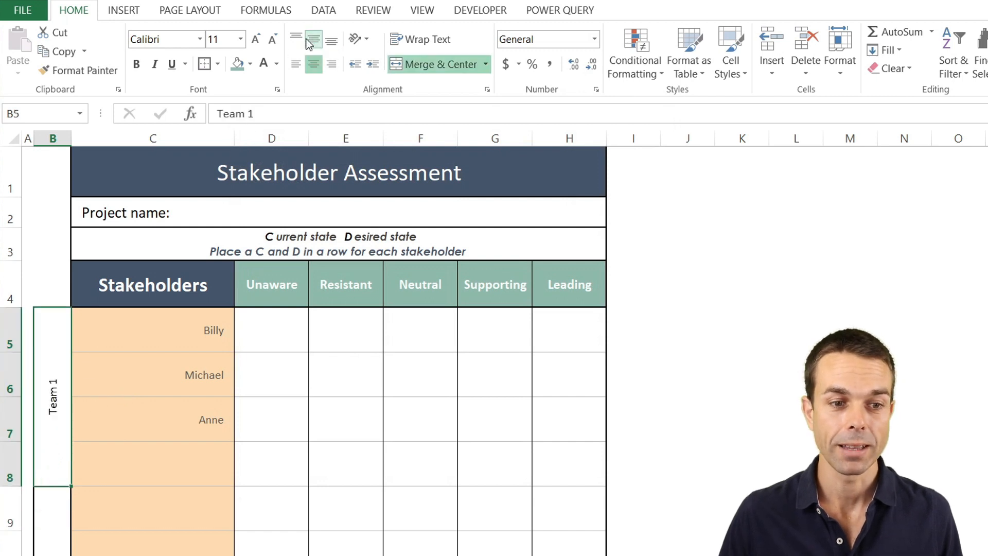
pyautogui.click(255, 39)
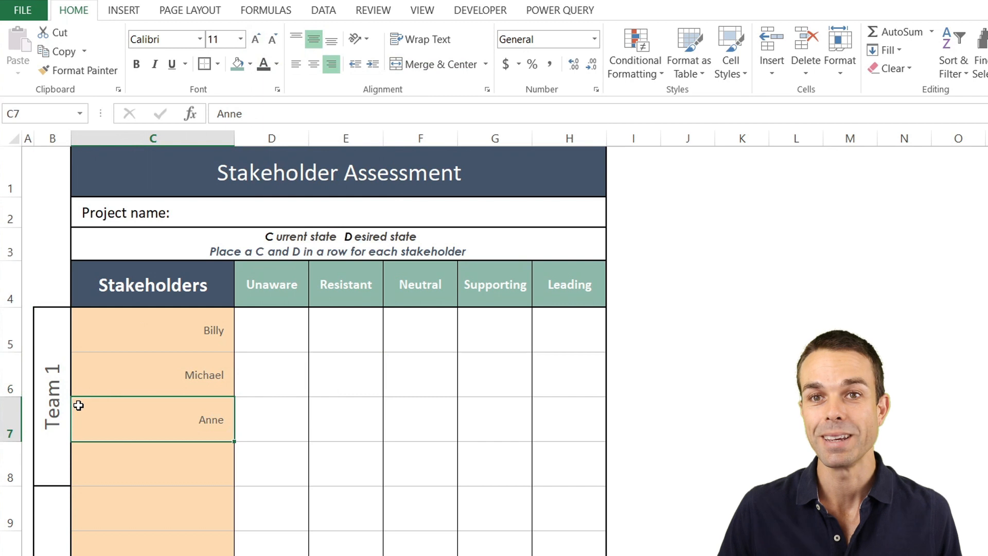
pyautogui.moveTo(170, 446)
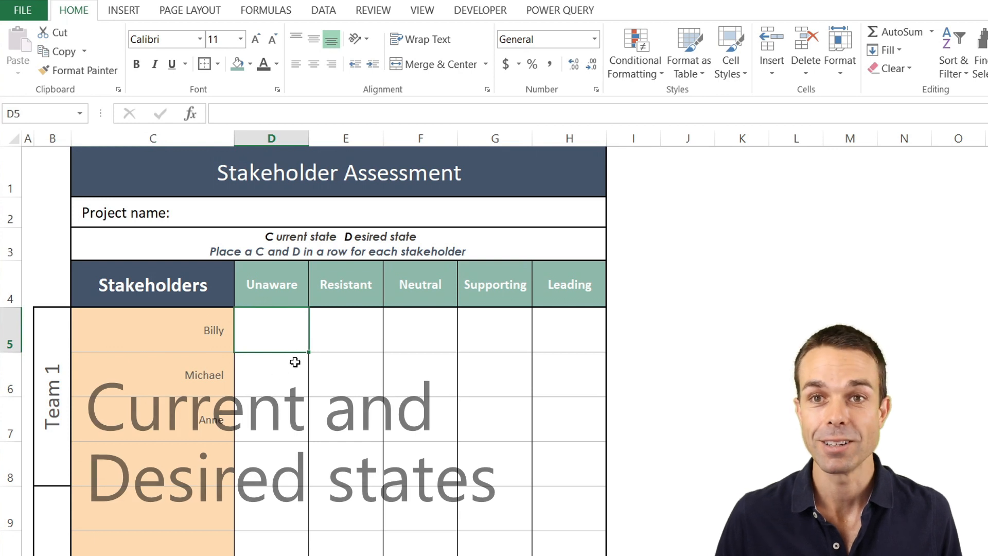
# - Start a new conditional formatting rule for cells that contain 'c'
pyautogui.scroll(-3)
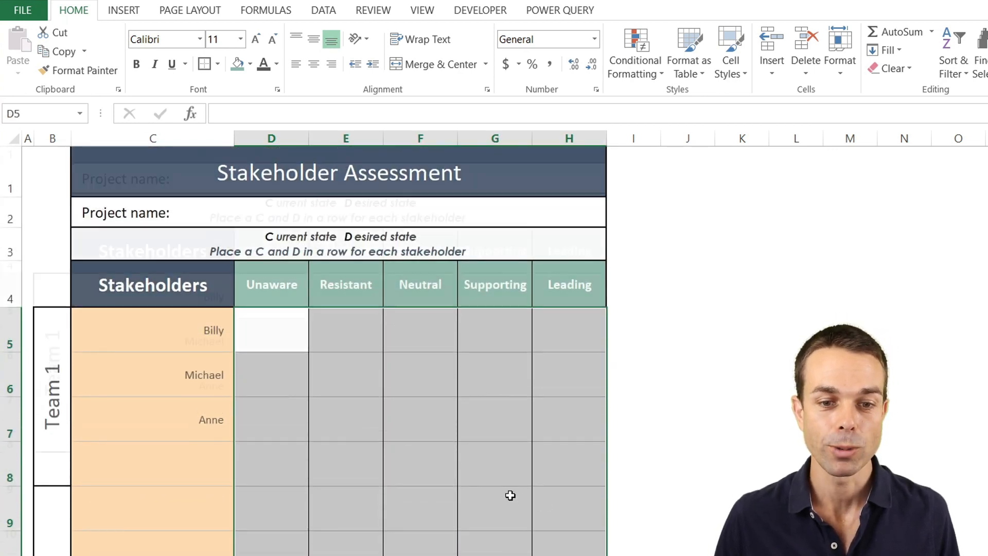
pyautogui.click(635, 52)
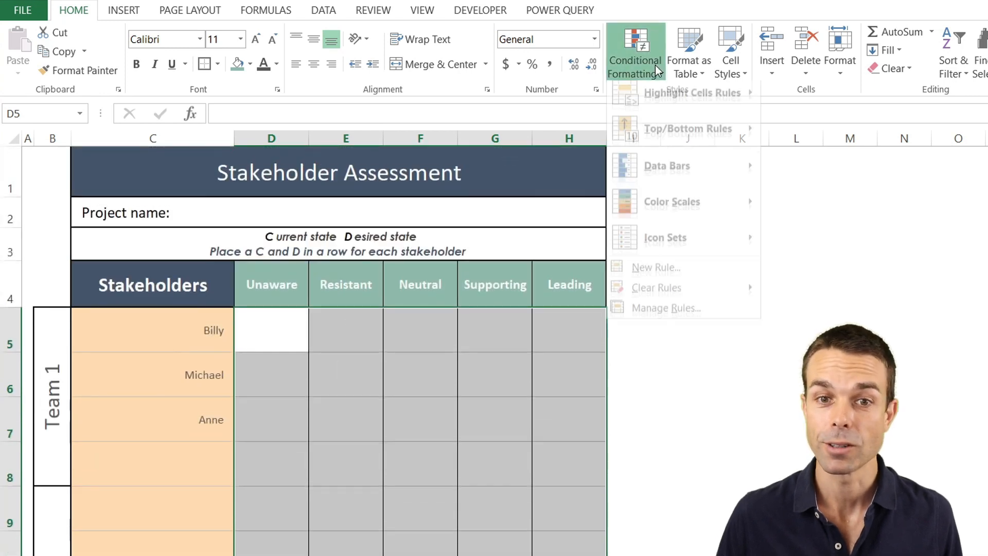
pyautogui.click(655, 267)
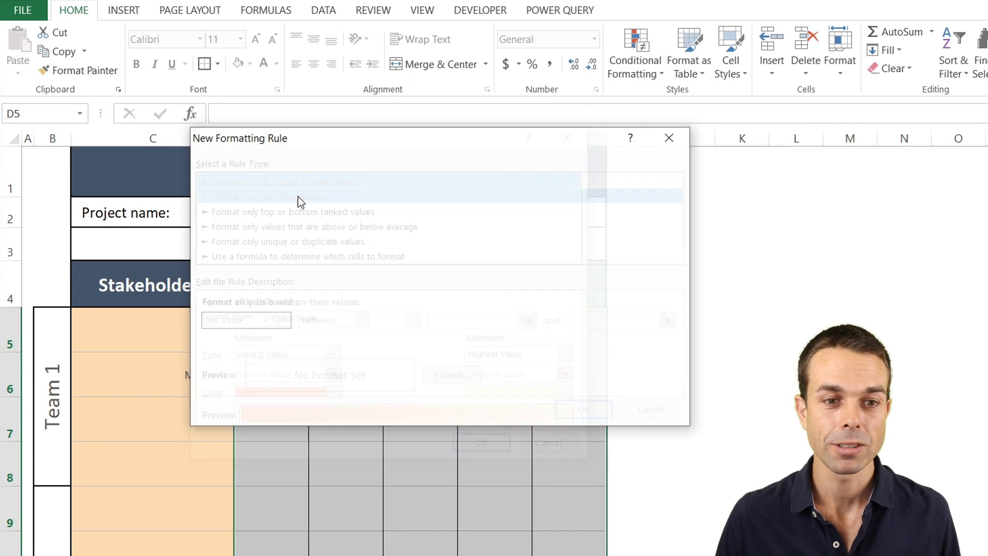
pyautogui.click(269, 196)
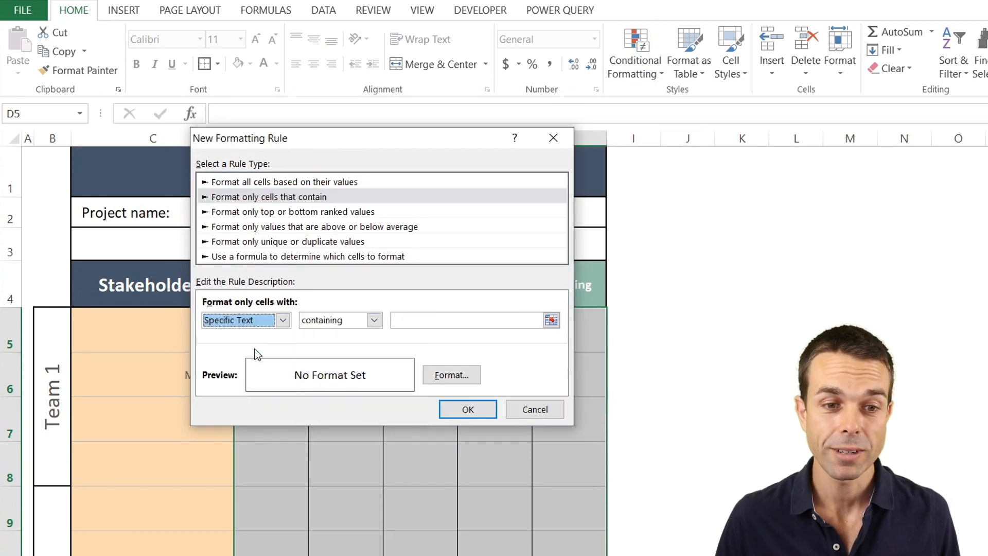
pyautogui.write('c')
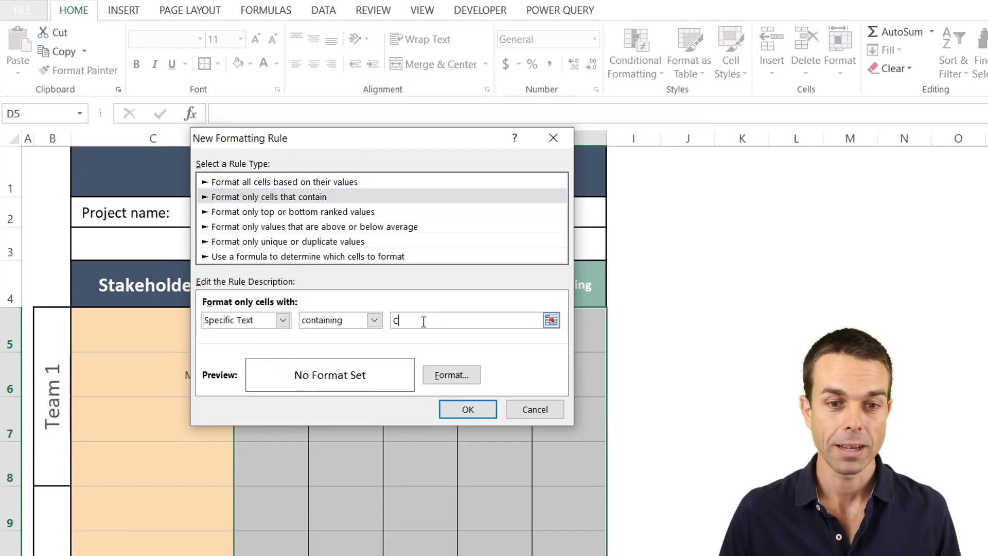
pyautogui.click(451, 374)
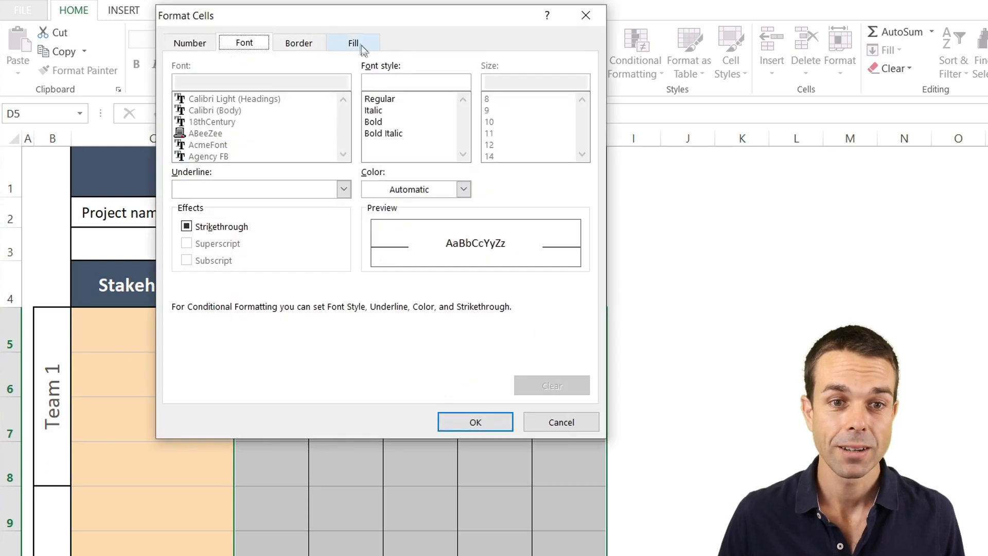
# - Give matching cells a pale blue-grey fill and dark blue text, and enlarge D5's C
pyautogui.click(353, 43)
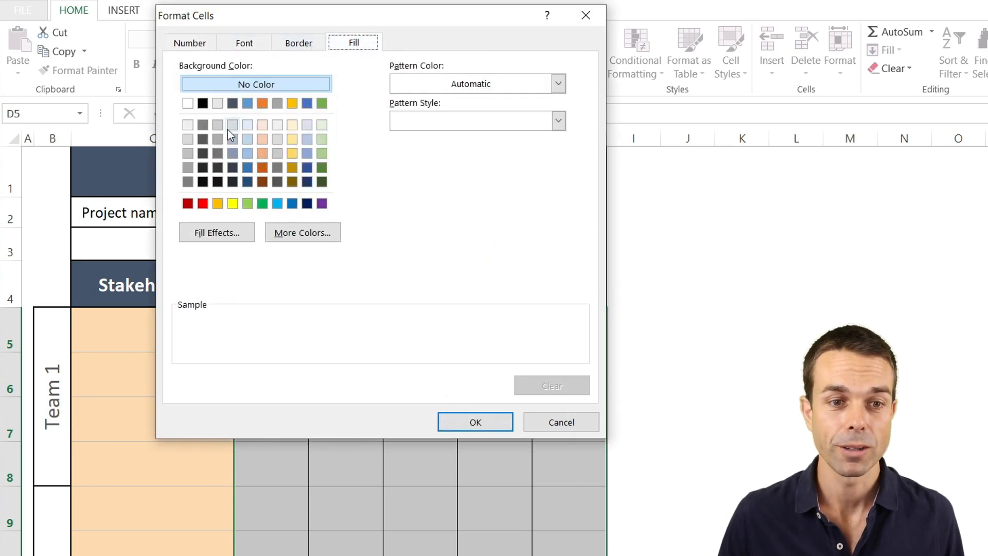
pyautogui.click(232, 125)
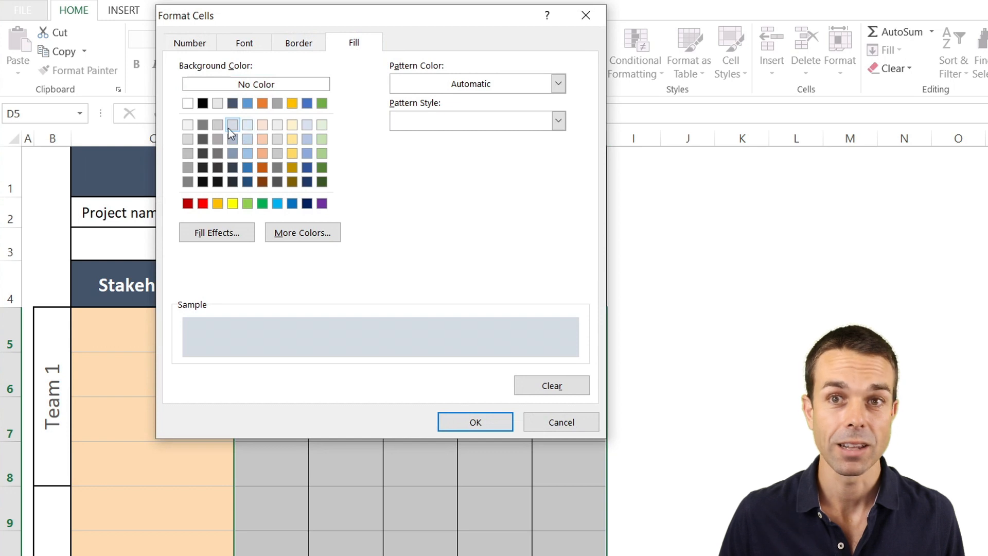
pyautogui.click(245, 43)
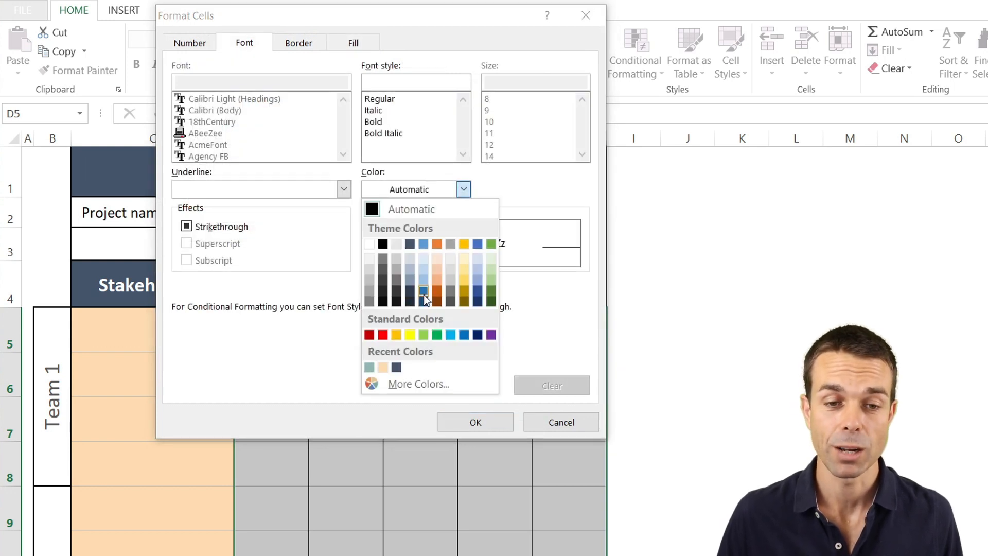
pyautogui.click(423, 290)
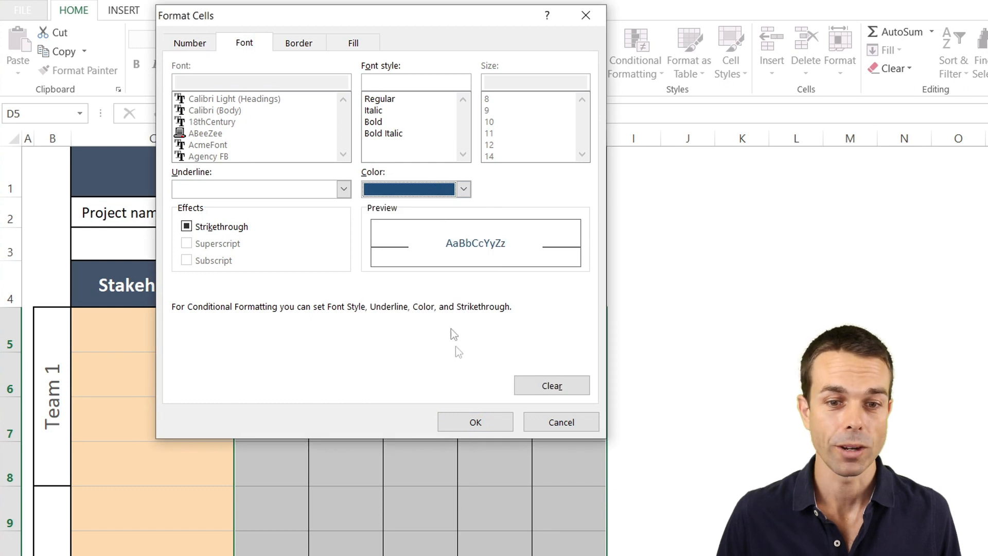
pyautogui.click(474, 422)
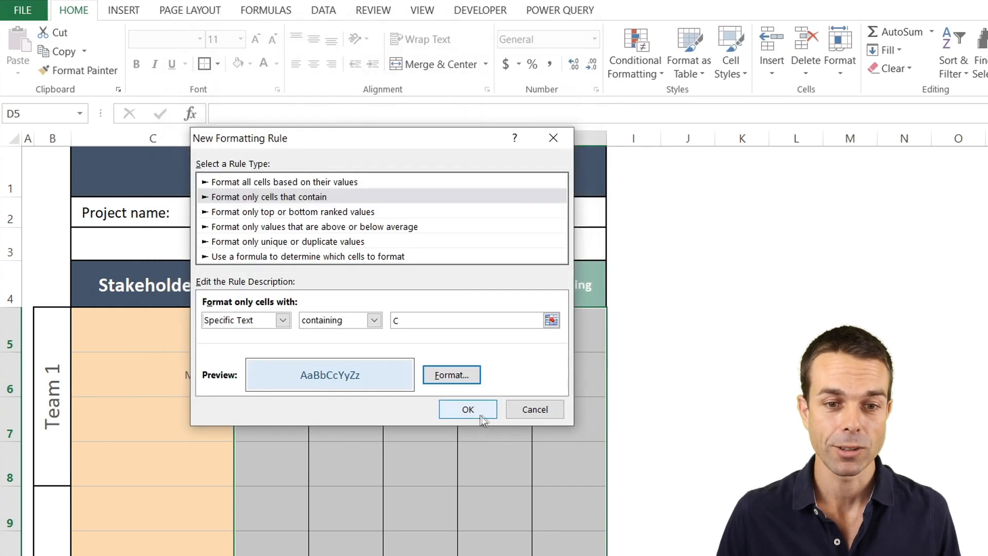
pyautogui.click(468, 409)
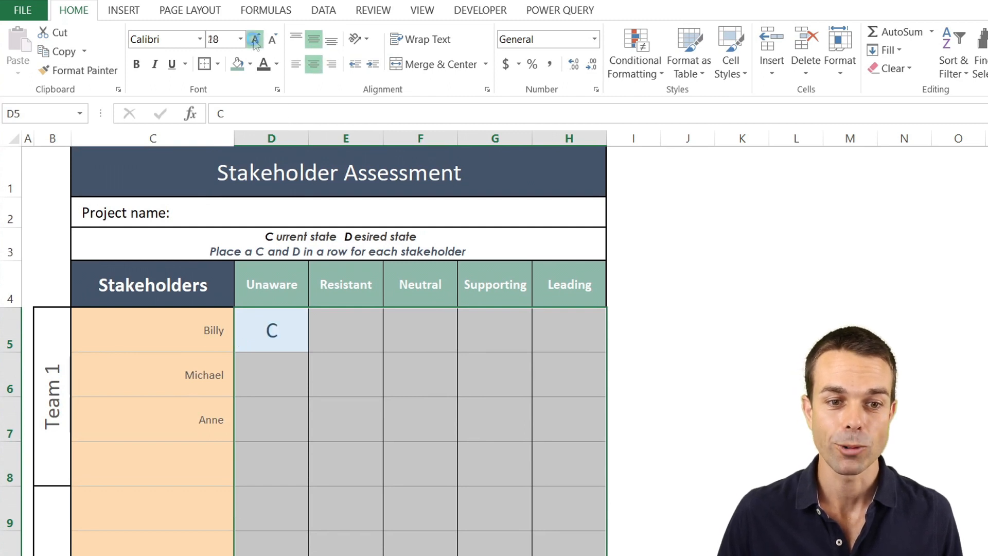
pyautogui.click(255, 39)
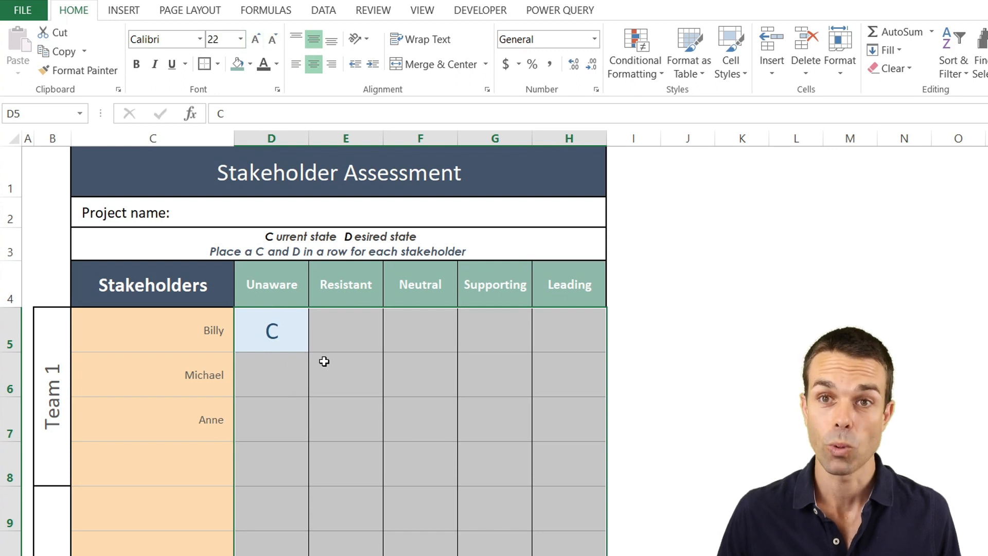
pyautogui.click(634, 51)
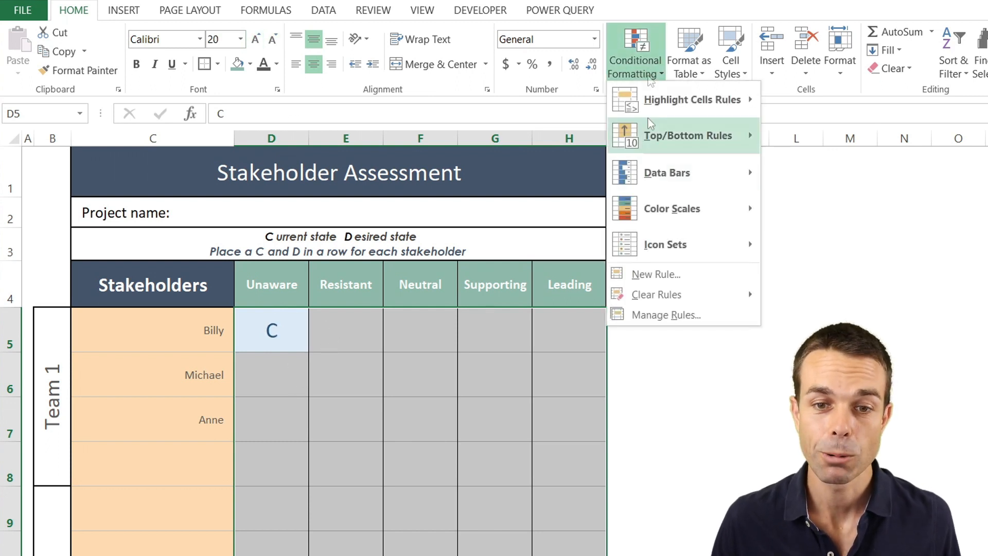
# - Add a Manage Rules rule giving cells with specific text 'D' a blue fill
pyautogui.click(665, 314)
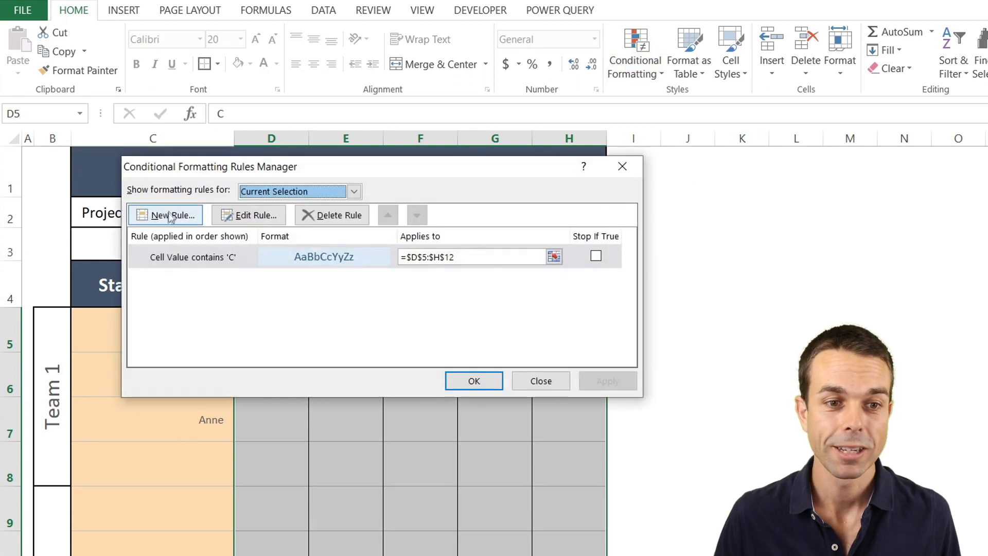
pyautogui.click(165, 215)
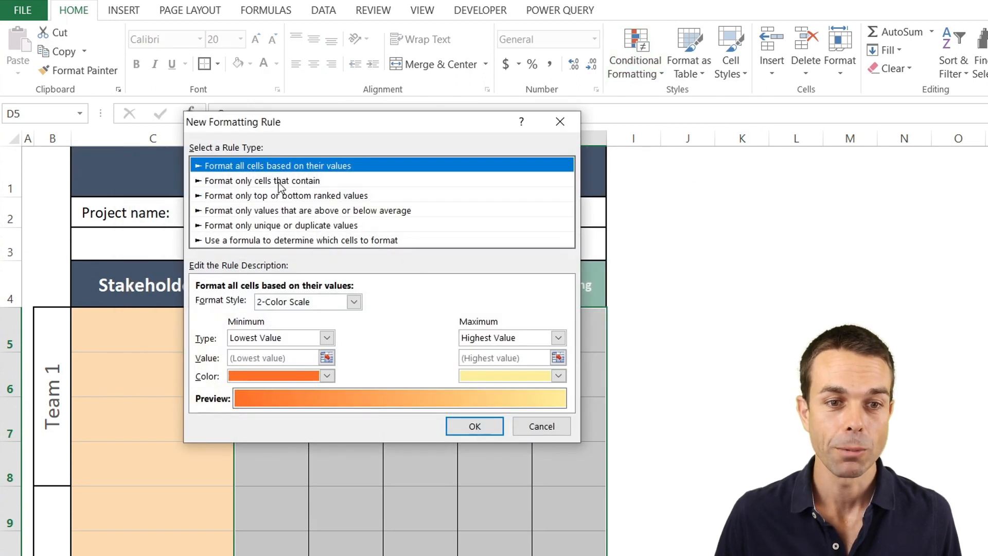
pyautogui.click(262, 181)
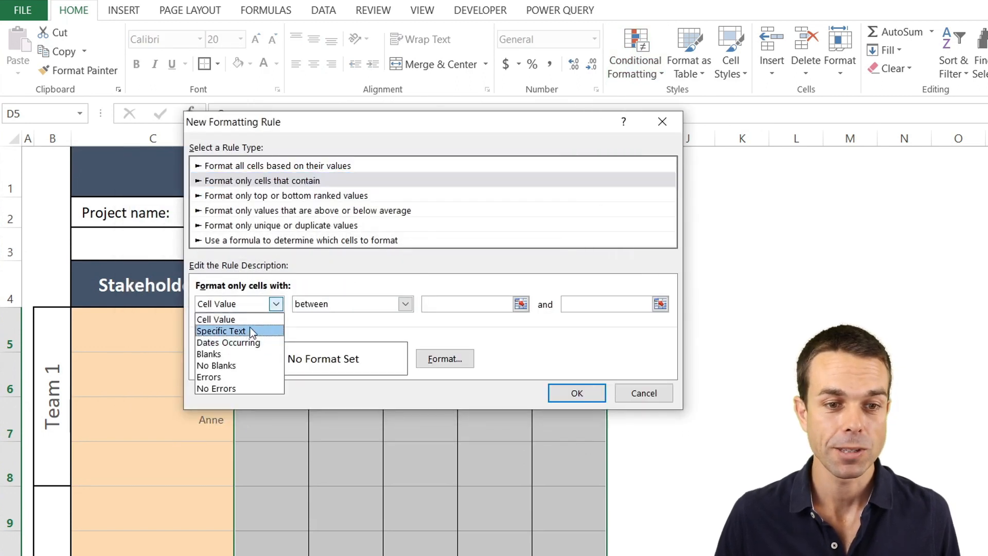
pyautogui.click(220, 331)
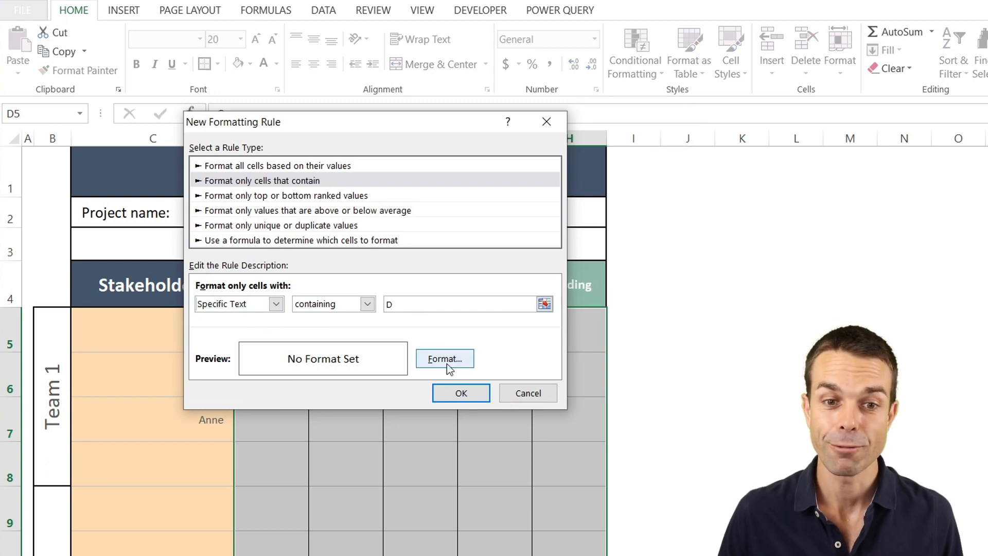
pyautogui.click(445, 358)
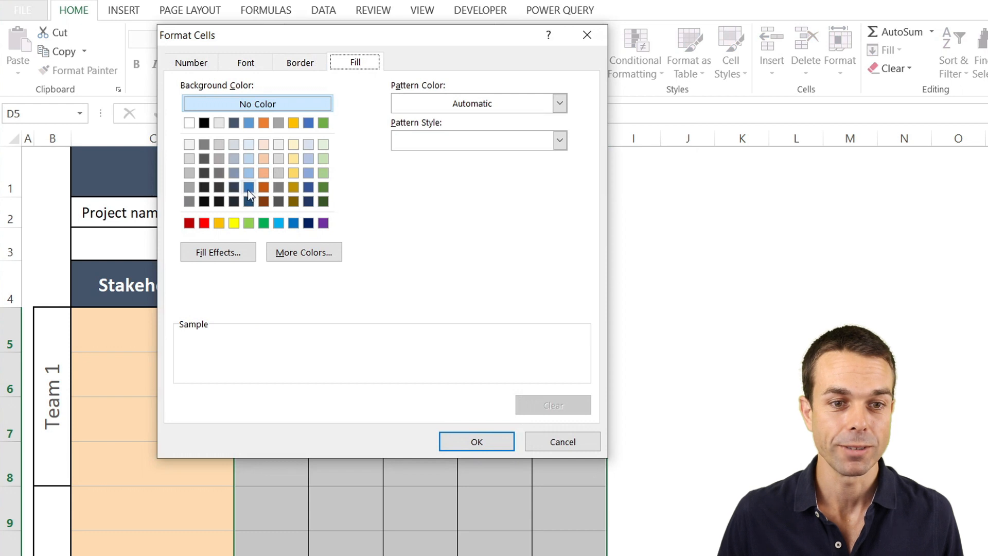
pyautogui.click(248, 188)
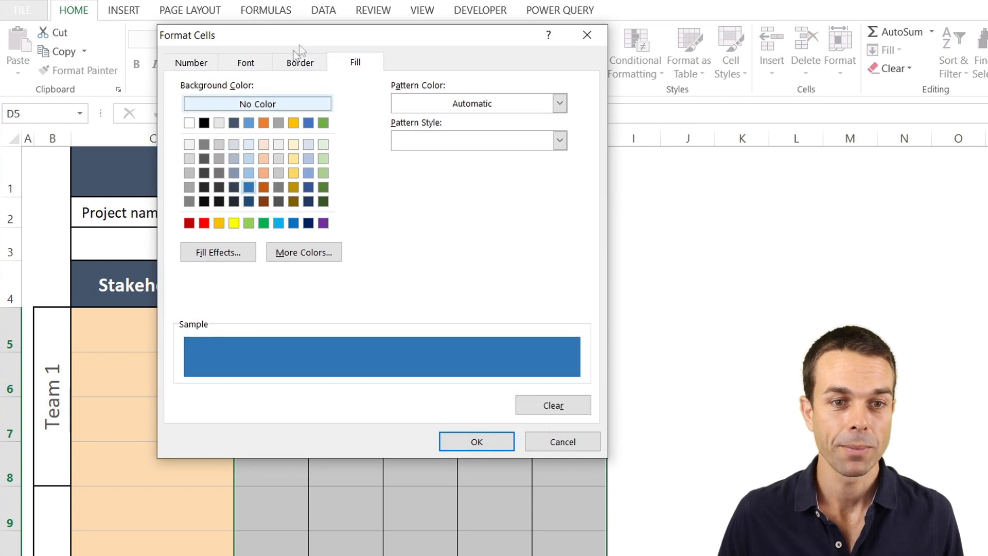
pyautogui.click(245, 63)
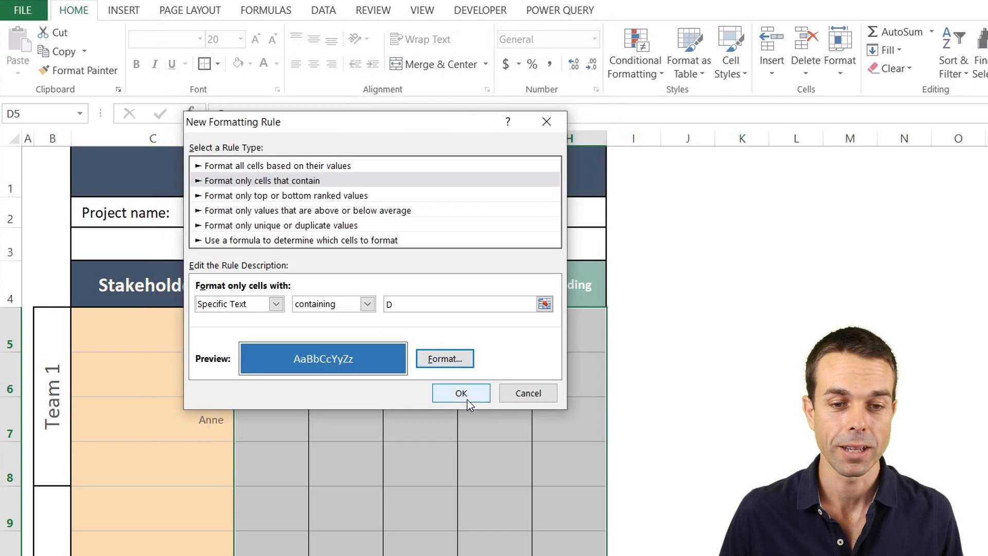
pyautogui.click(461, 393)
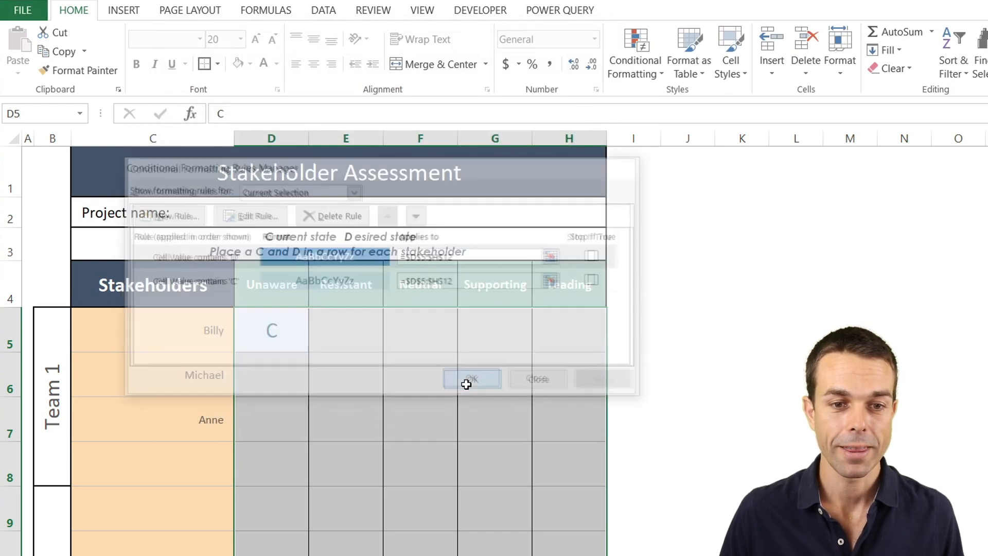
pyautogui.click(472, 378)
pyautogui.write('D')
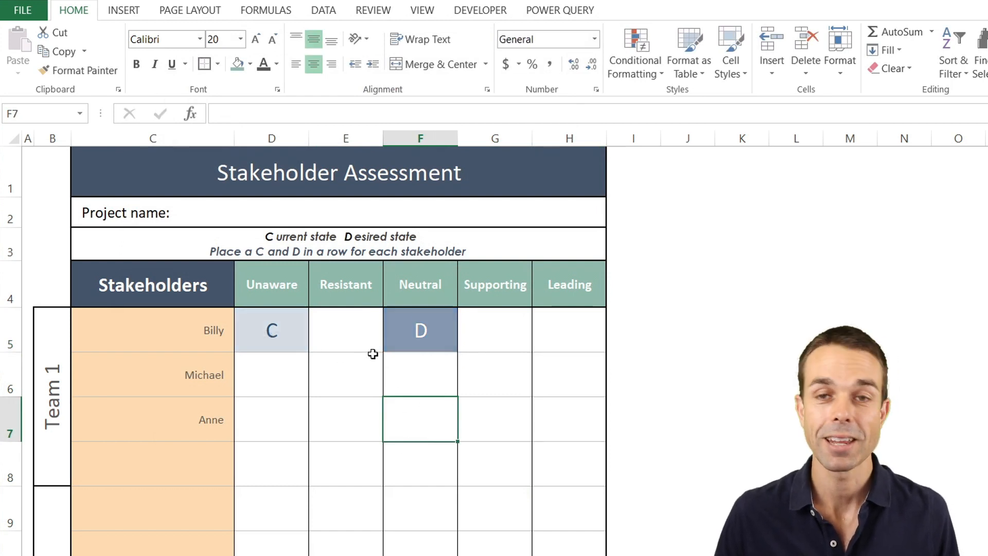
pyautogui.click(346, 375)
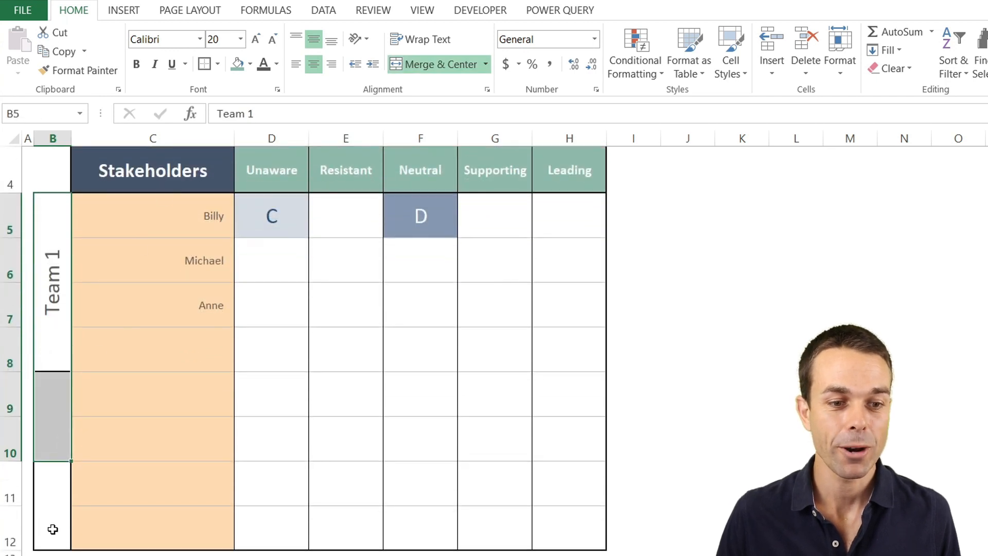
# - Give the Team label cells in column B a pale blue-grey fill
pyautogui.click(249, 63)
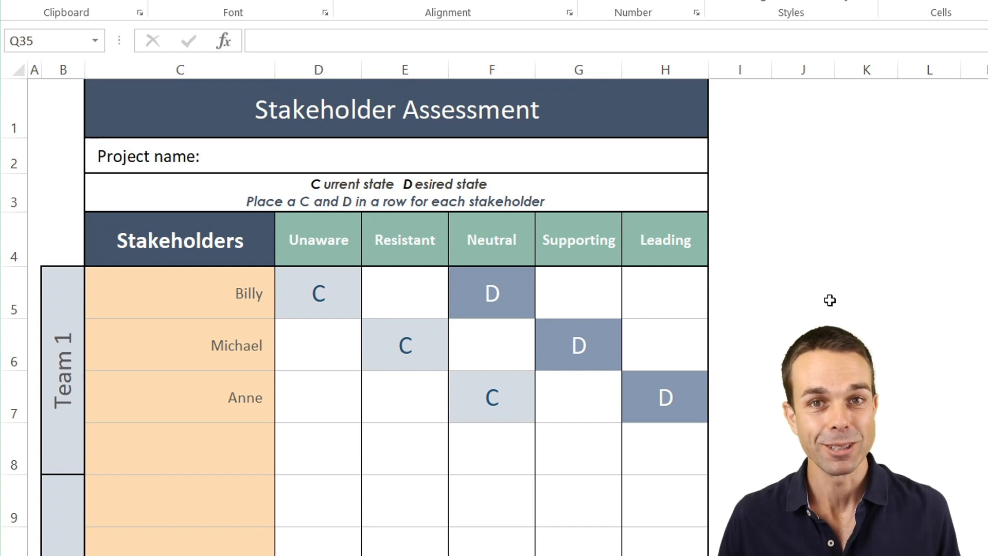
pyautogui.moveTo(292, 345)
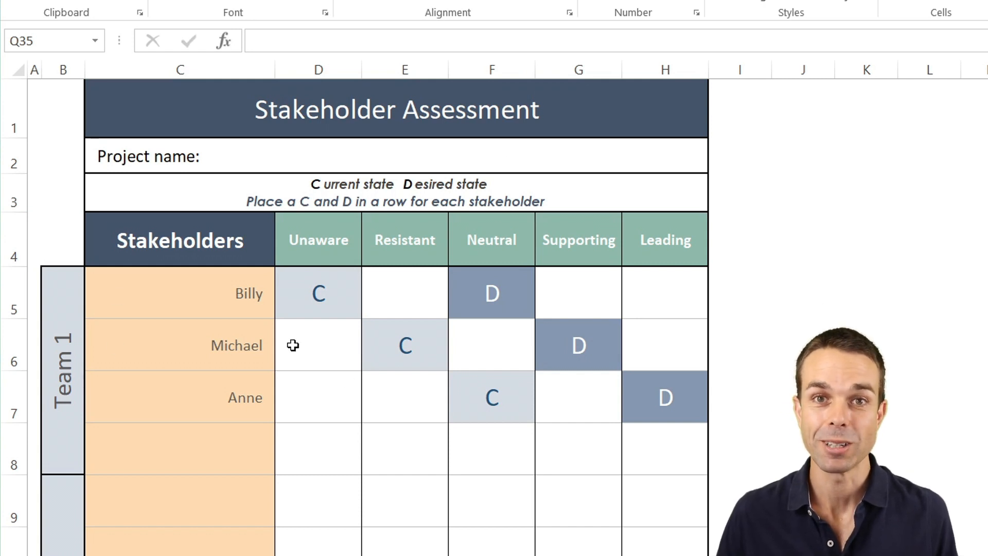
pyautogui.moveTo(361, 309)
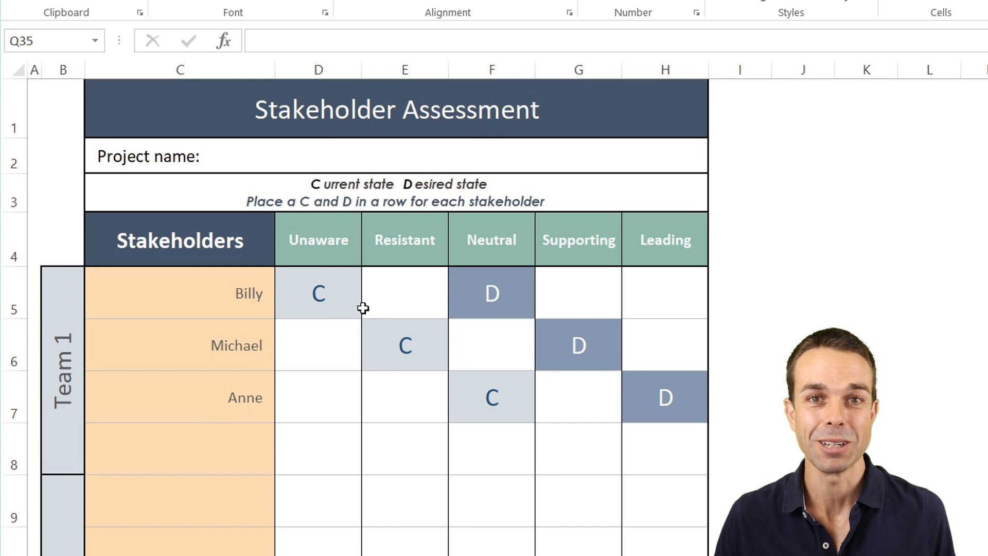